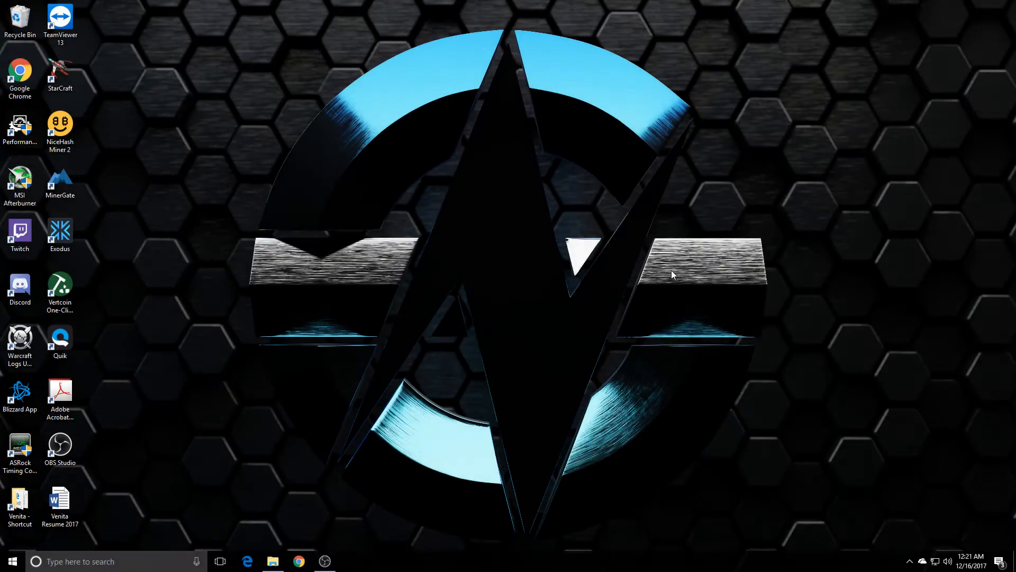
pyautogui.moveTo(669, 282)
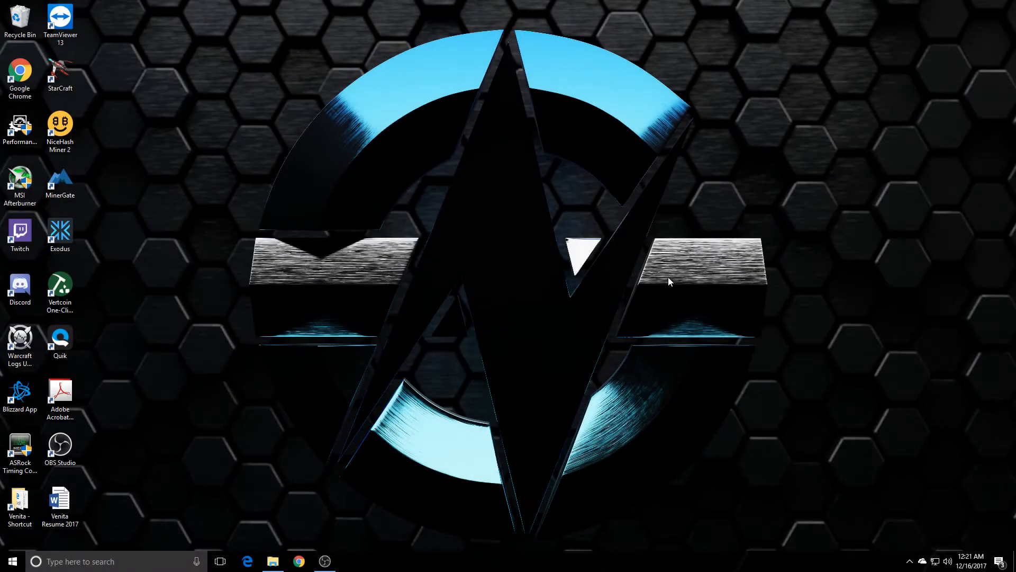
pyautogui.moveTo(617, 329)
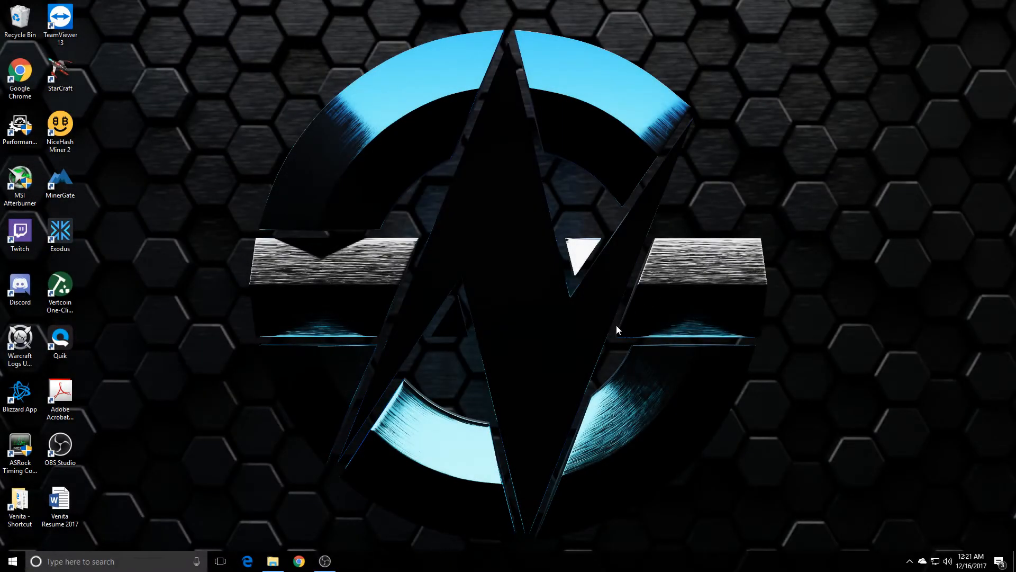
pyautogui.moveTo(508, 443)
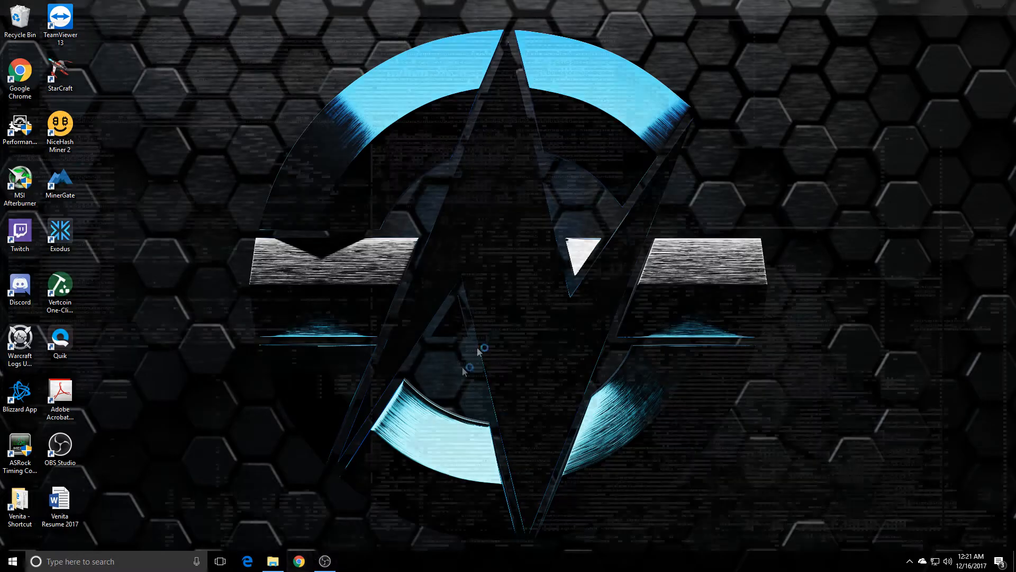
# Search Google for 'dual mining' in Chrome and switch to the video results.
pyautogui.click(298, 561)
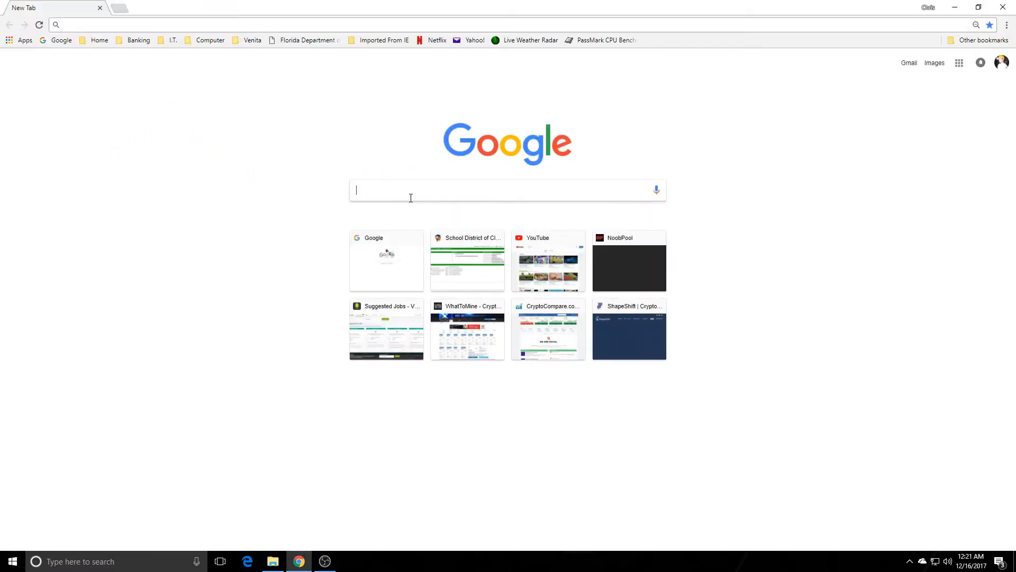
pyautogui.write('dual mining')
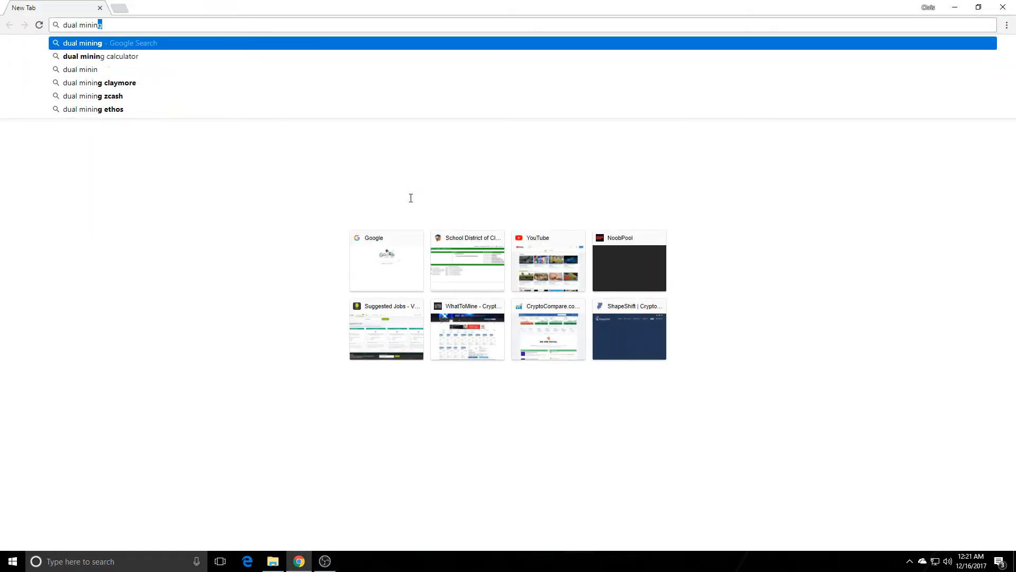
pyautogui.press('Enter')
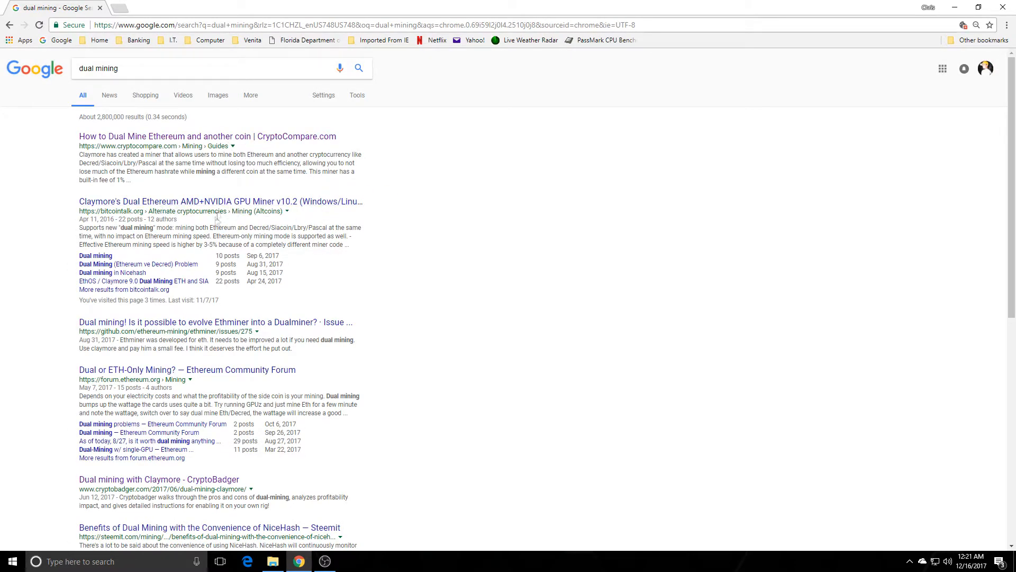
pyautogui.click(183, 94)
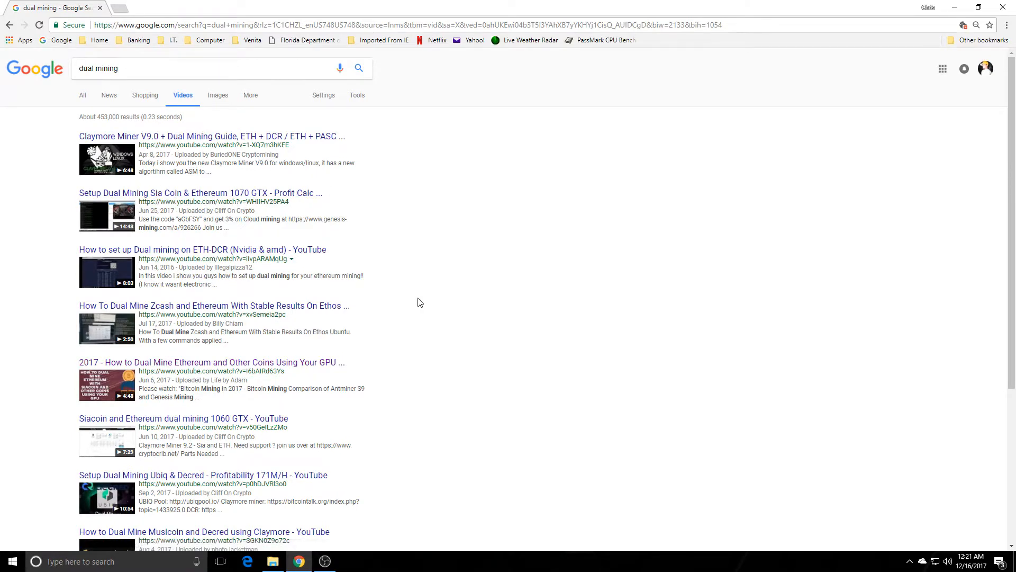
pyautogui.moveTo(449, 326)
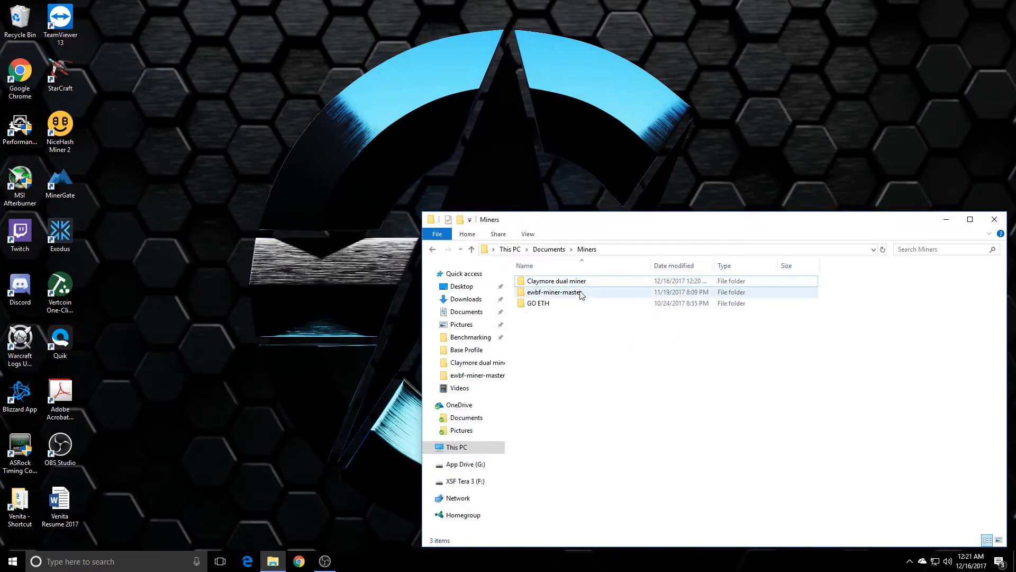
# Open the Claymore dual miner folder under Documents > Miners.
pyautogui.doubleClick(556, 281)
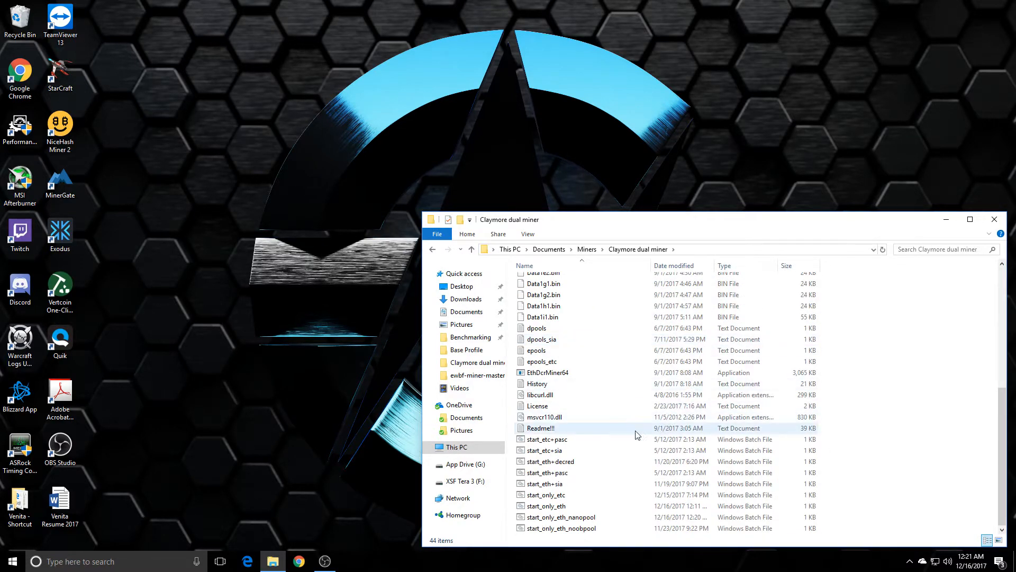
# Open Readme!!! and locate the -di GPU index option in its command-line options.
pyautogui.doubleClick(540, 427)
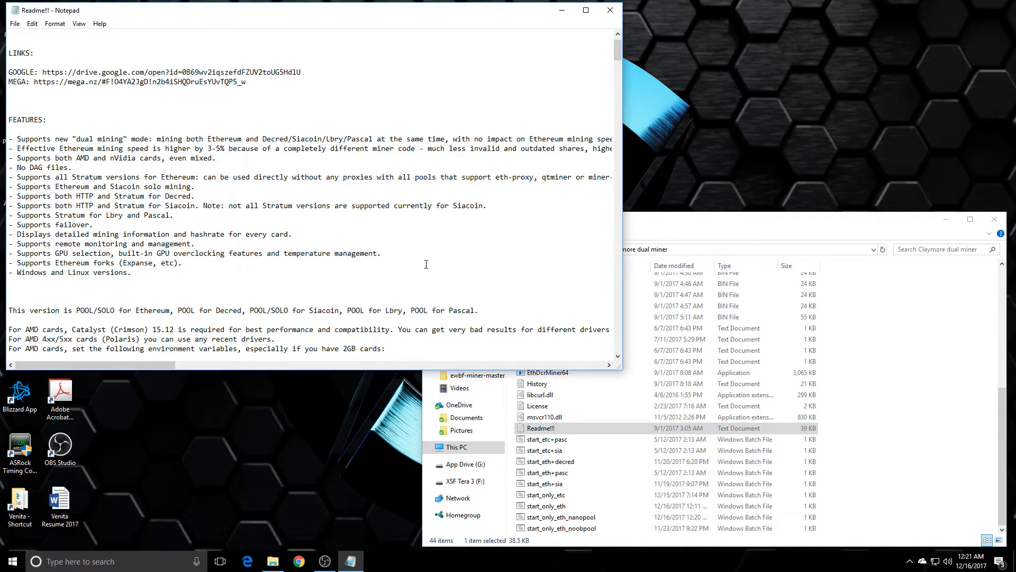
pyautogui.scroll(-3)
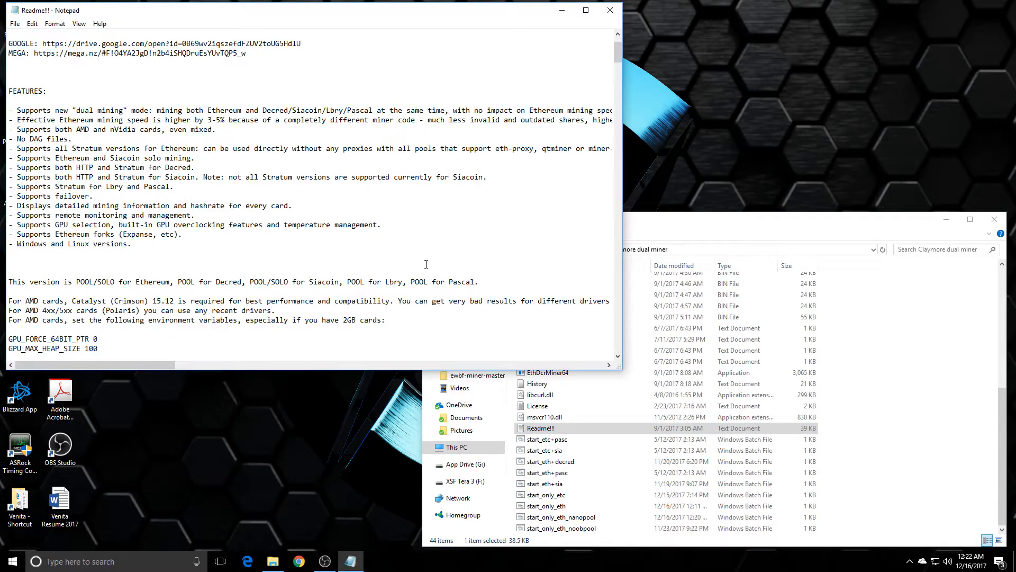
pyautogui.scroll(-3)
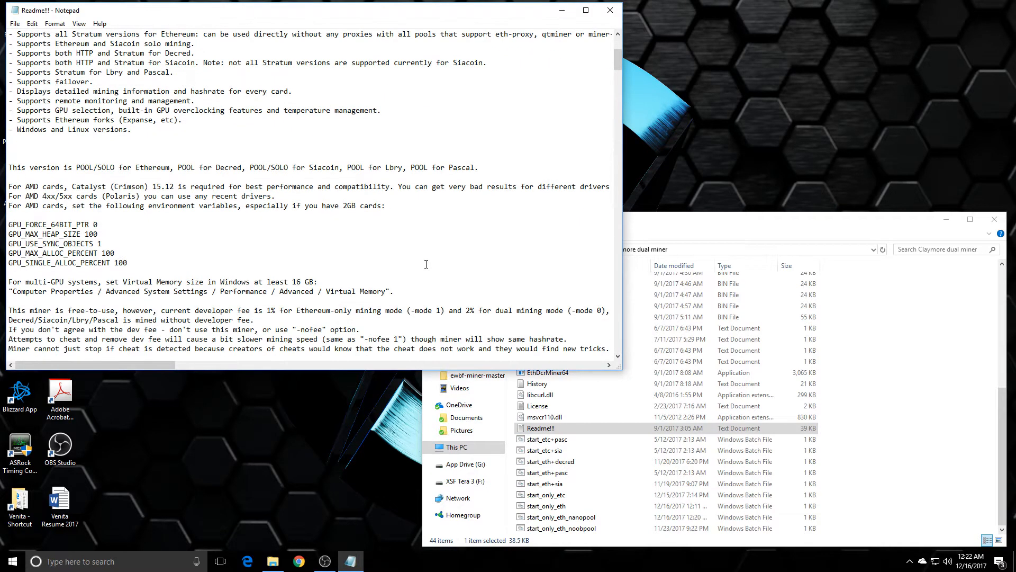
pyautogui.scroll(-3)
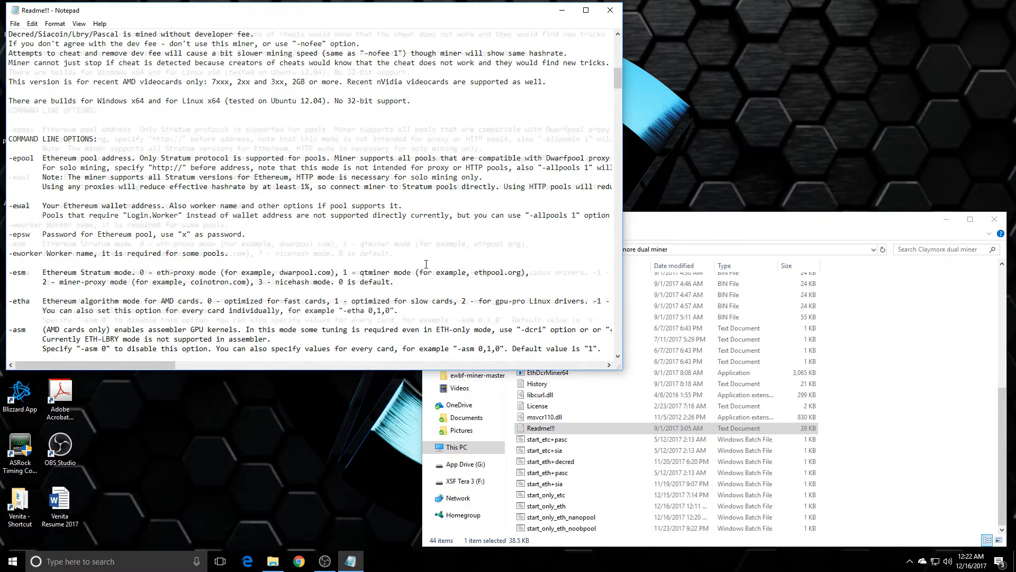
pyautogui.scroll(-3)
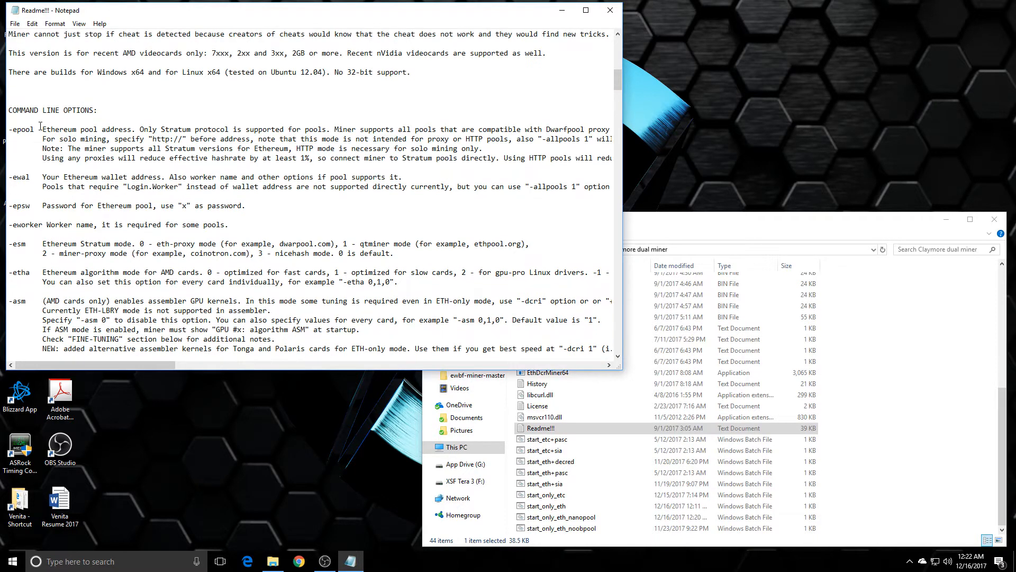
pyautogui.doubleClick(22, 129)
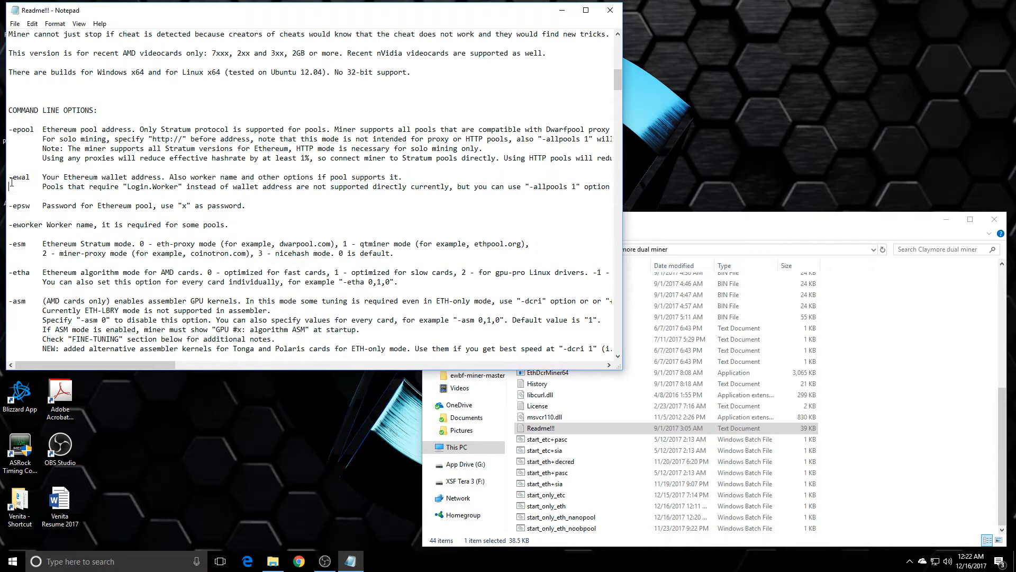
pyautogui.scroll(-3)
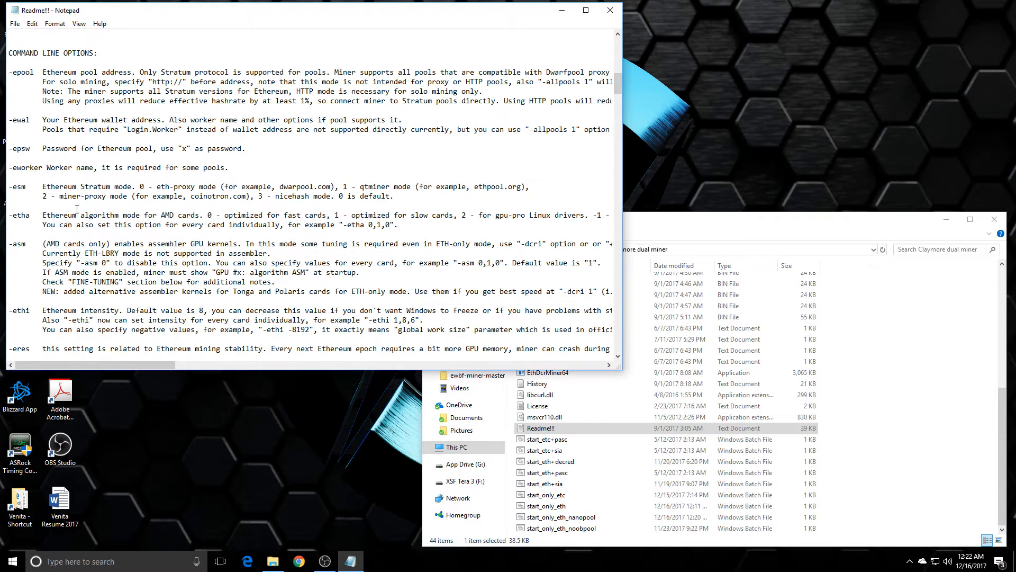
pyautogui.scroll(-3)
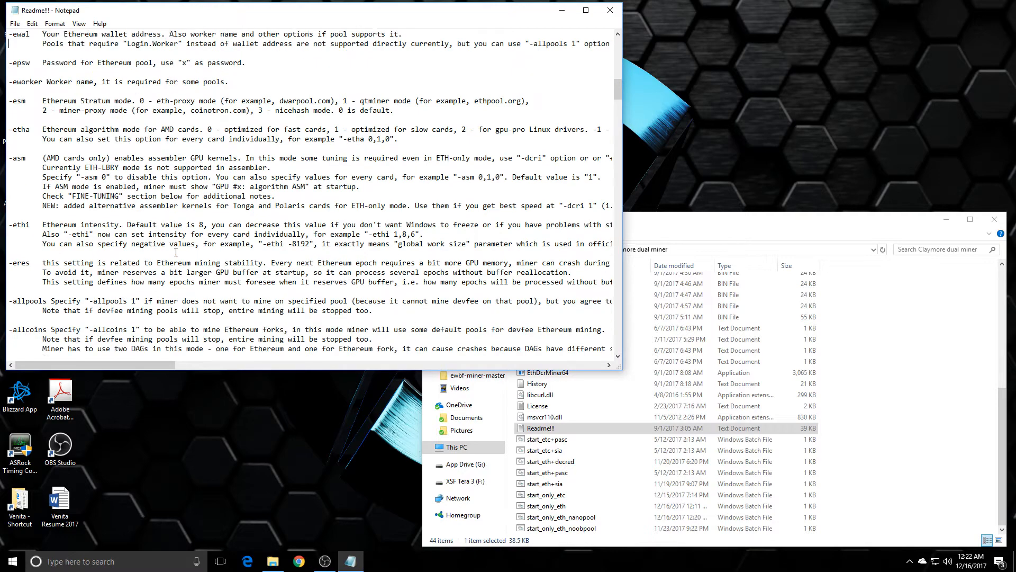
pyautogui.scroll(-3)
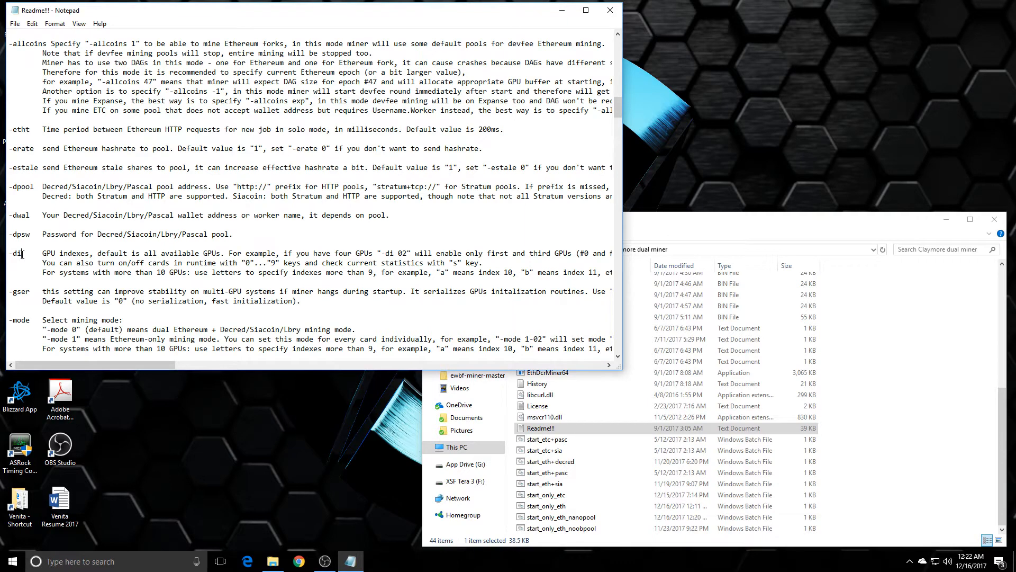
pyautogui.doubleClick(18, 253)
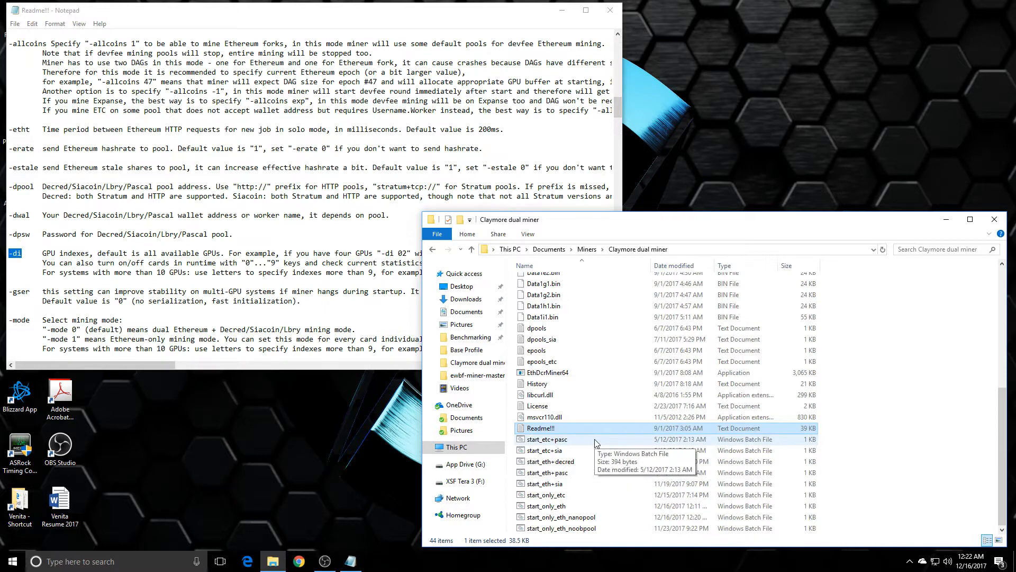
pyautogui.moveTo(591, 442)
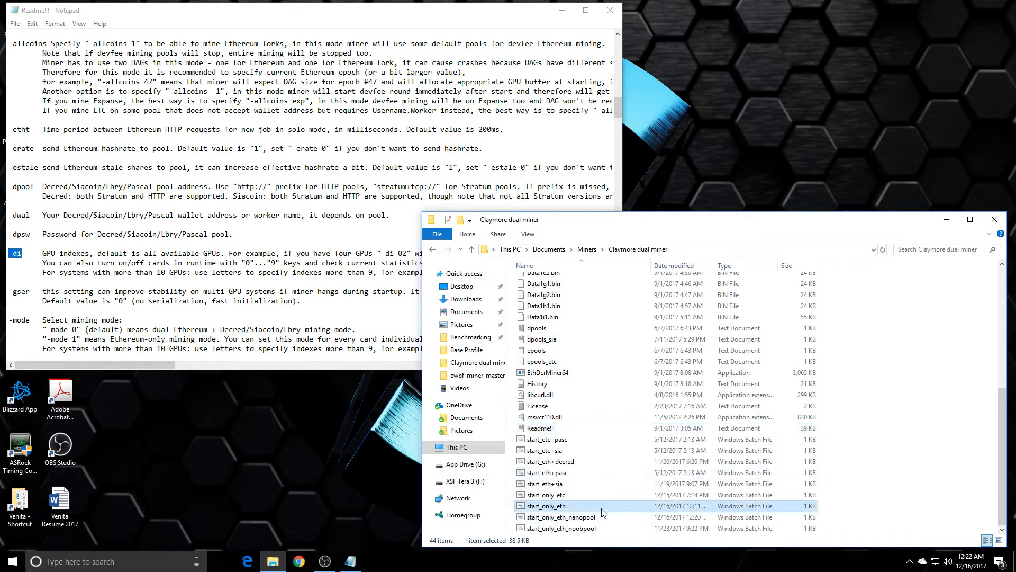
# Edit start_only_eth.bat so the miner command uses -di 02.
pyautogui.rightClick(546, 506)
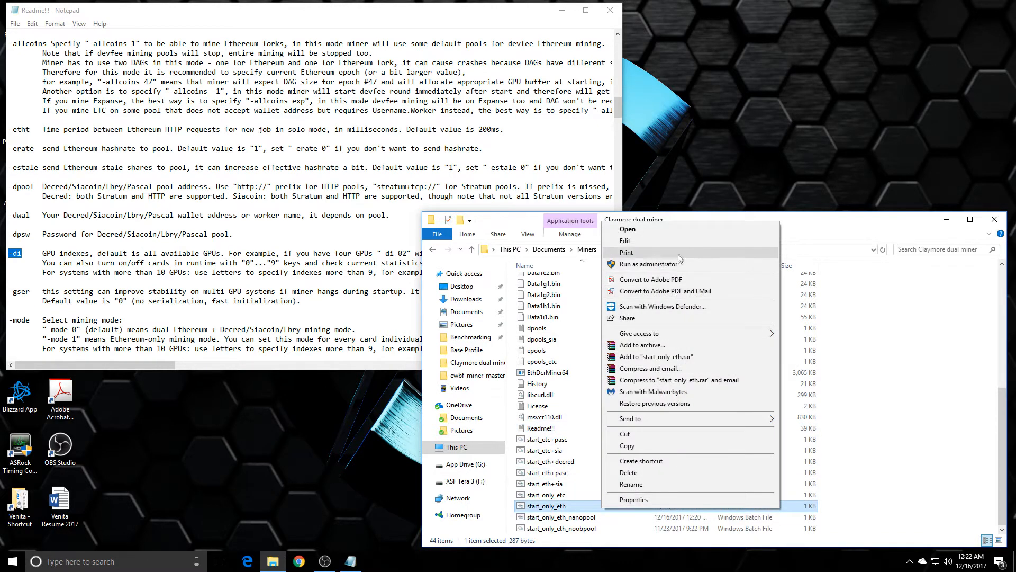
pyautogui.click(624, 241)
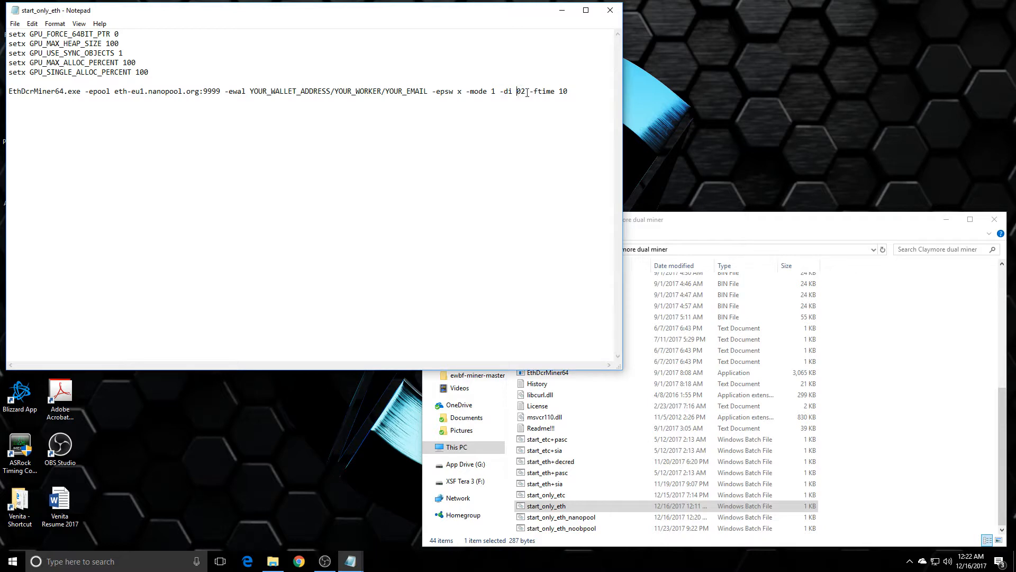
pyautogui.doubleClick(512, 91)
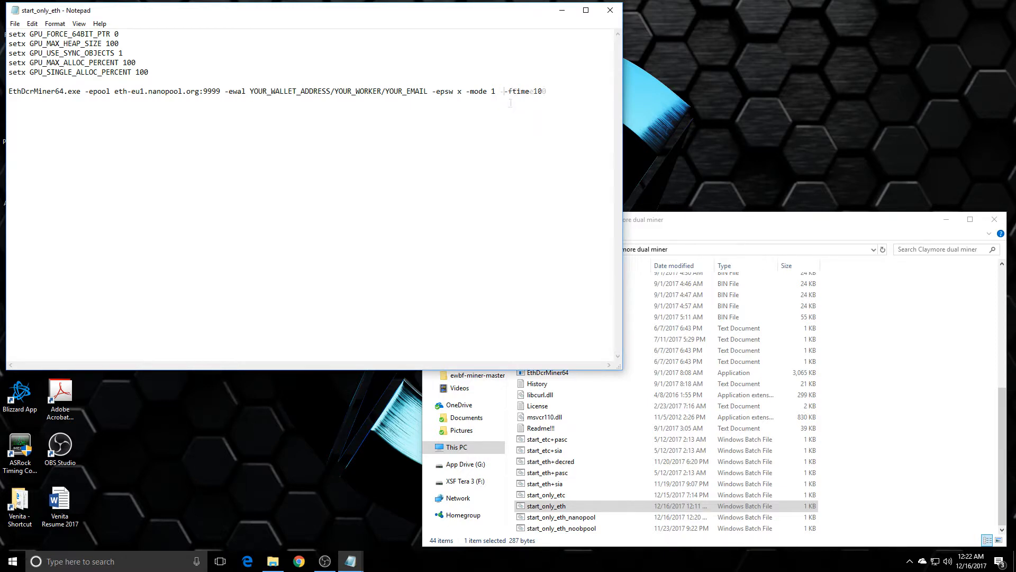
pyautogui.write('-di 02')
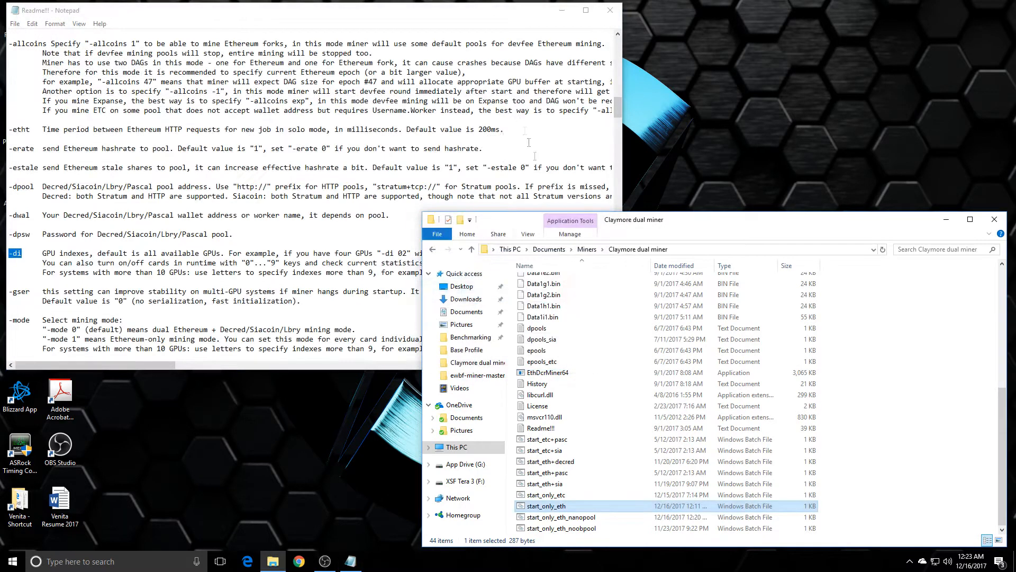
pyautogui.moveTo(547, 506)
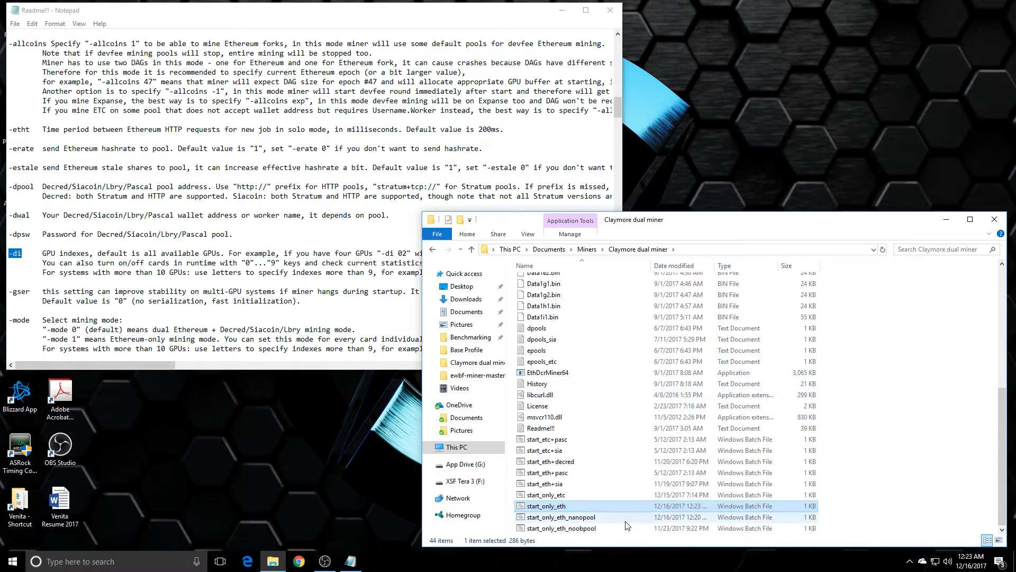
# Run start_only_eth.bat so EthDcrMiner64 launches with -di 02.
pyautogui.doubleClick(546, 506)
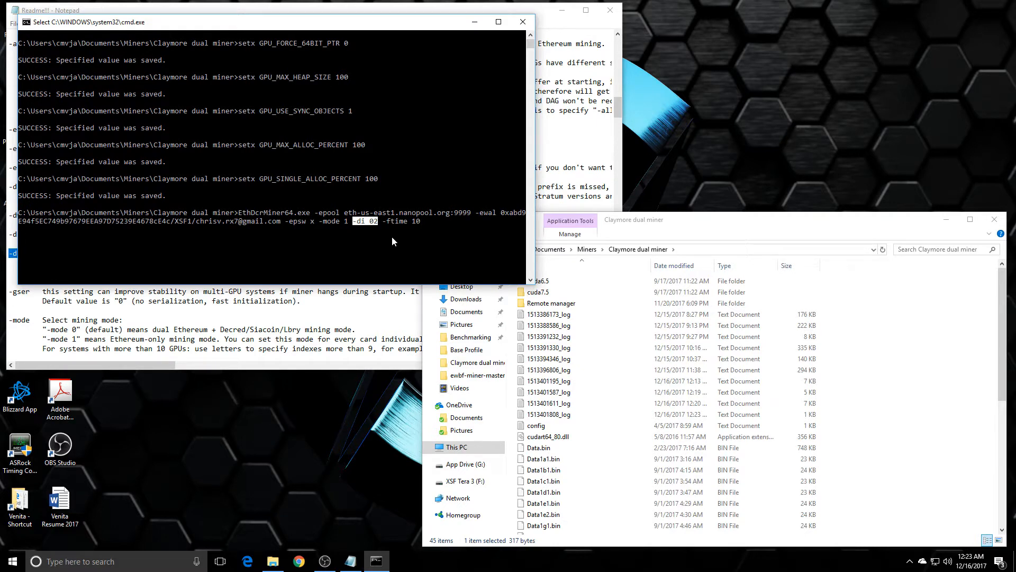
pyautogui.moveTo(381, 240)
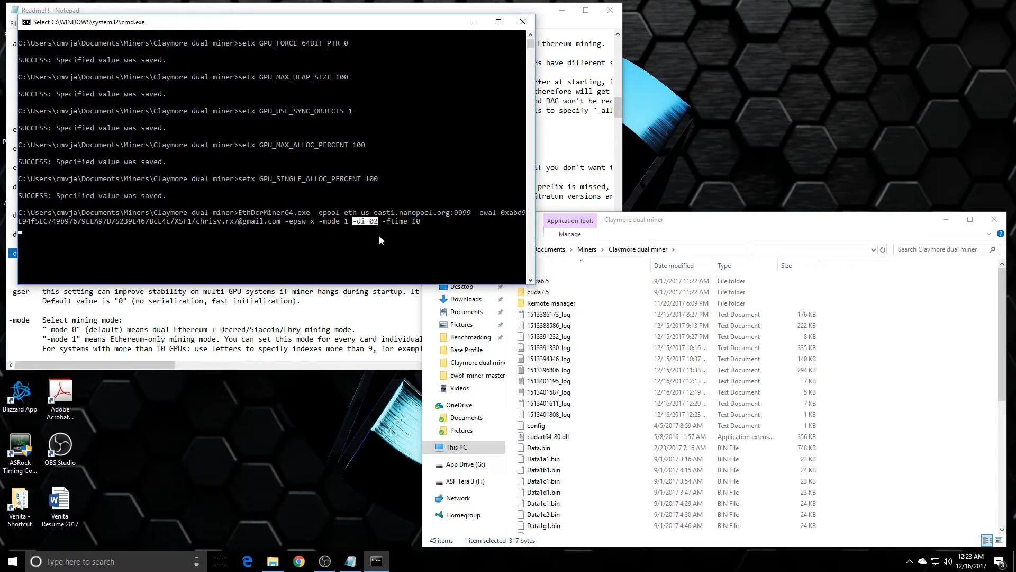
pyautogui.moveTo(522, 21)
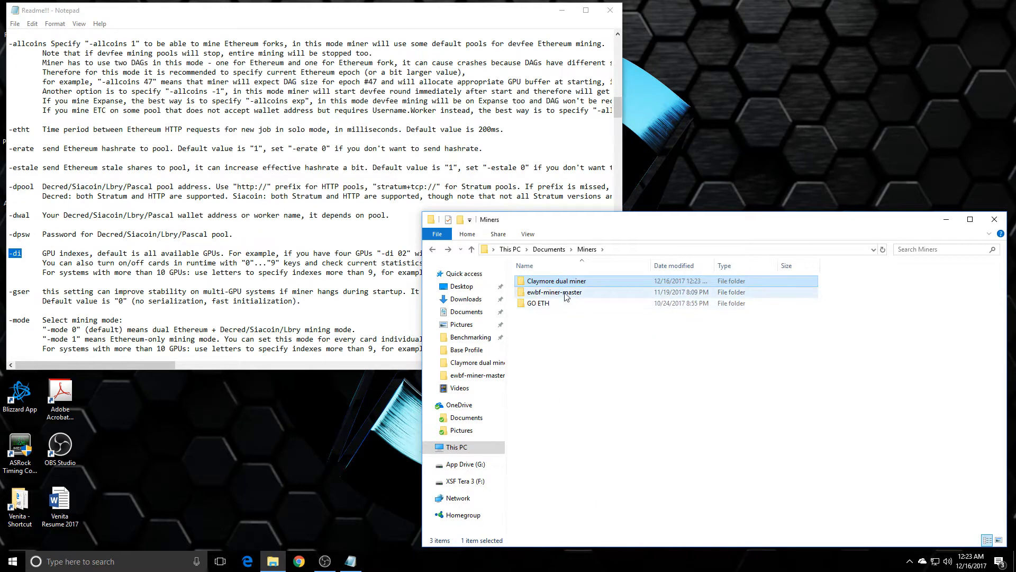
# Open the EWBF miner's Help file and highlight the --cuda_devices option.
pyautogui.doubleClick(552, 292)
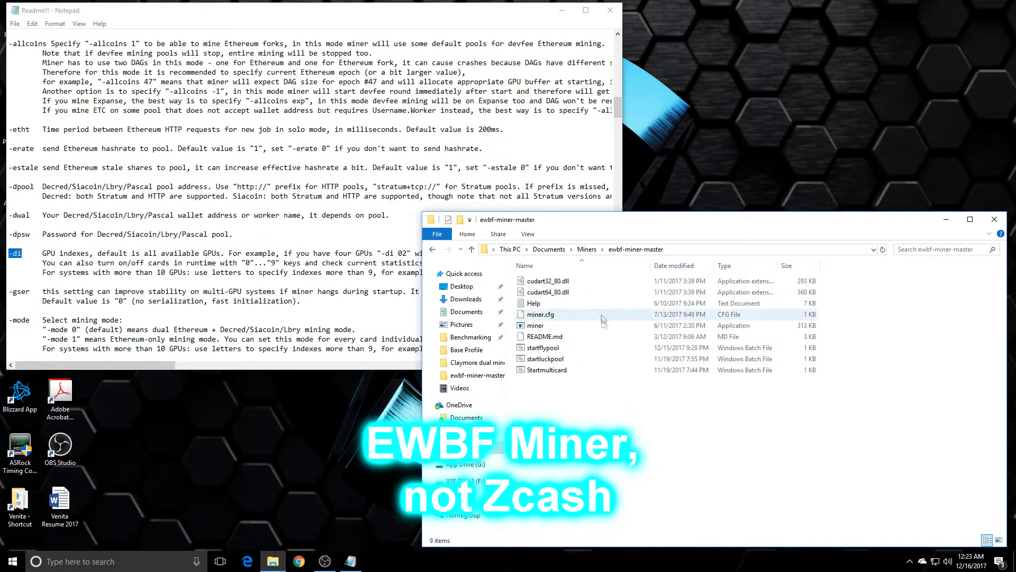
pyautogui.doubleClick(532, 303)
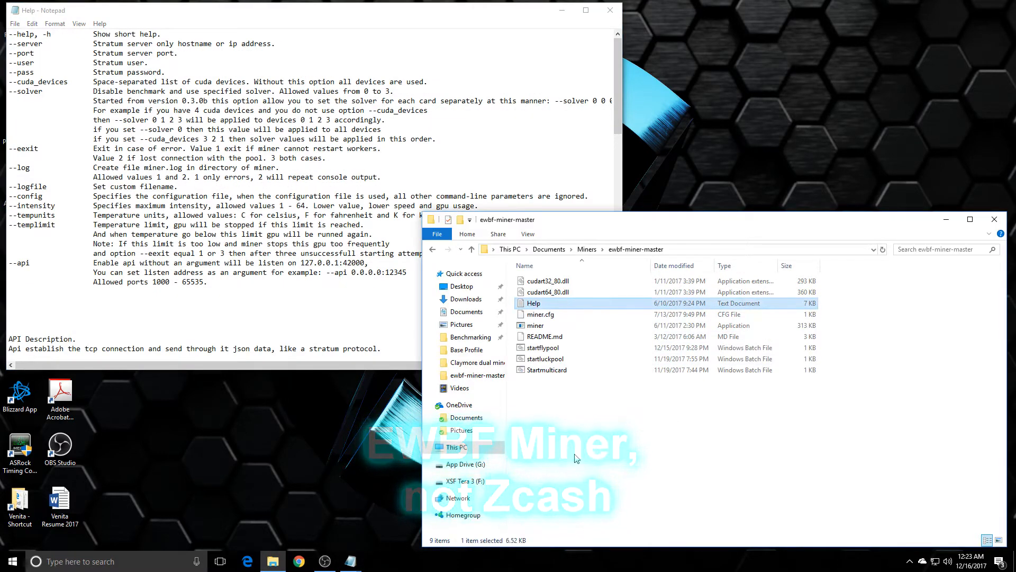
pyautogui.moveTo(743, 304)
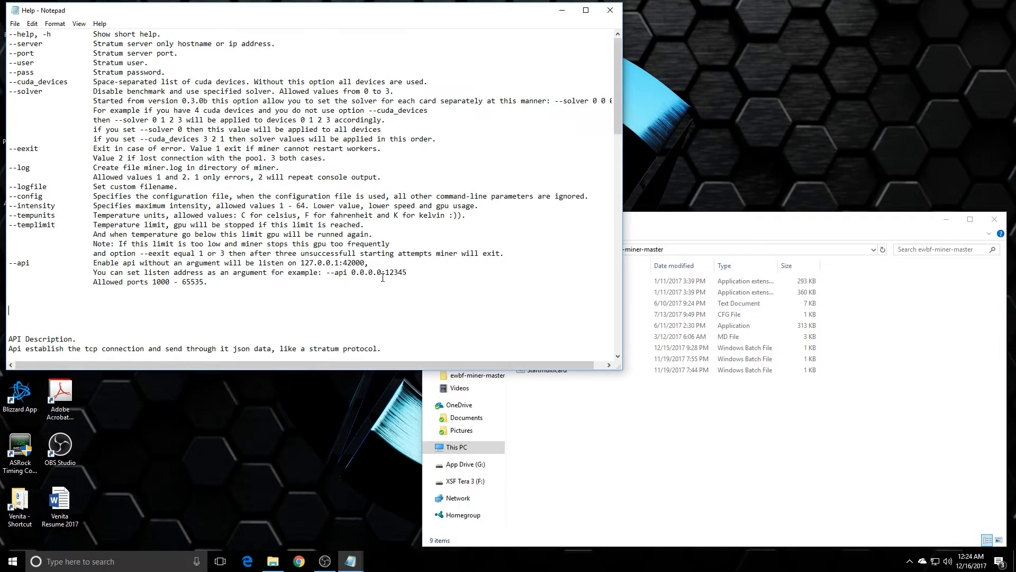
pyautogui.moveTo(70, 80)
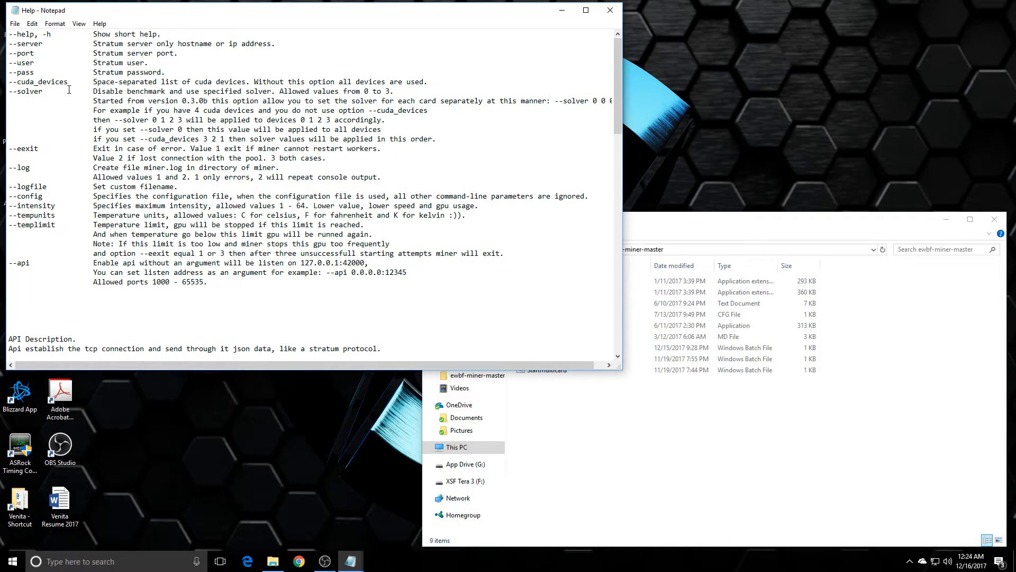
pyautogui.doubleClick(38, 81)
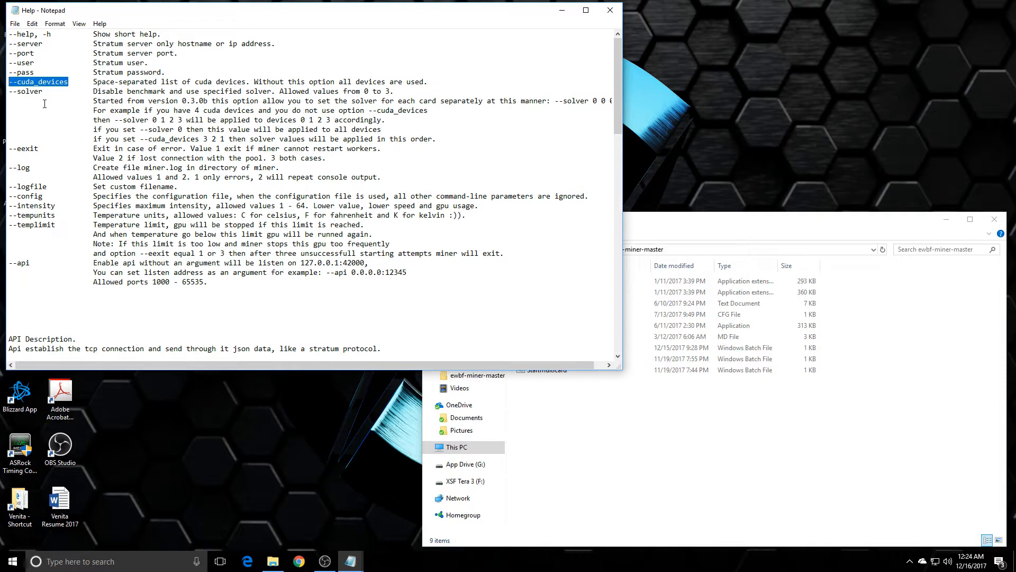
pyautogui.moveTo(77, 141)
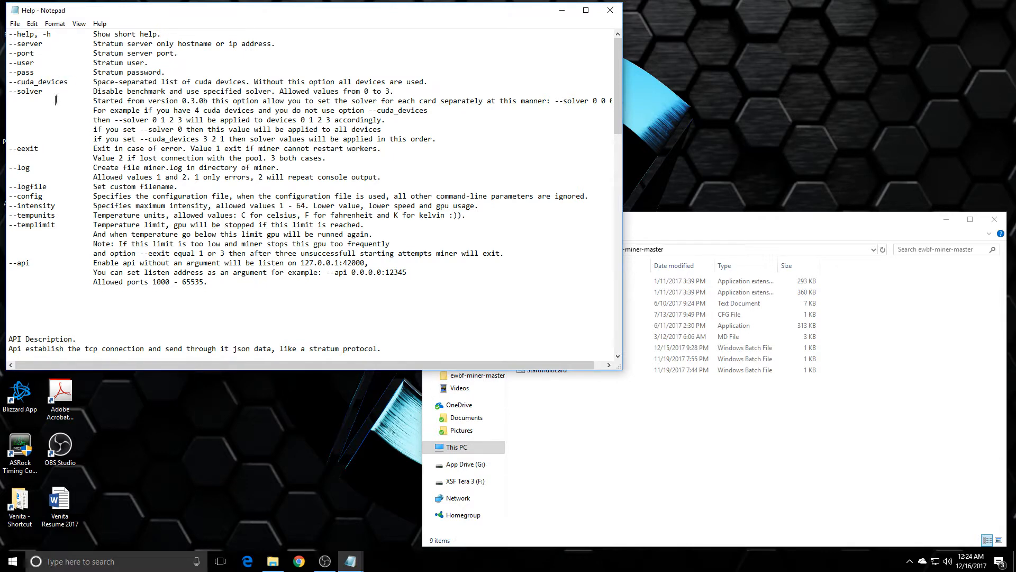
pyautogui.doubleClick(38, 81)
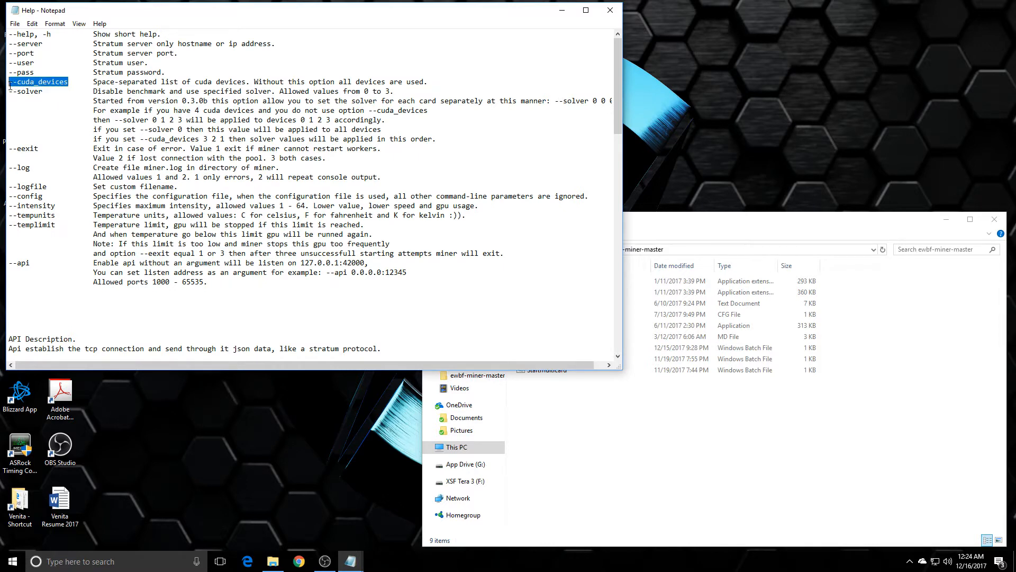
pyautogui.click(62, 82)
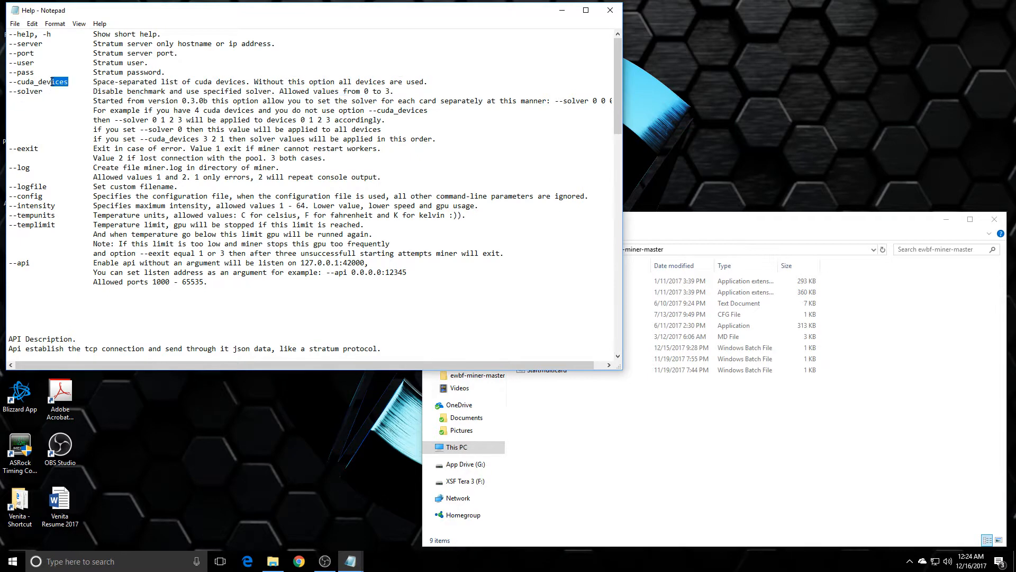
pyautogui.click(68, 81)
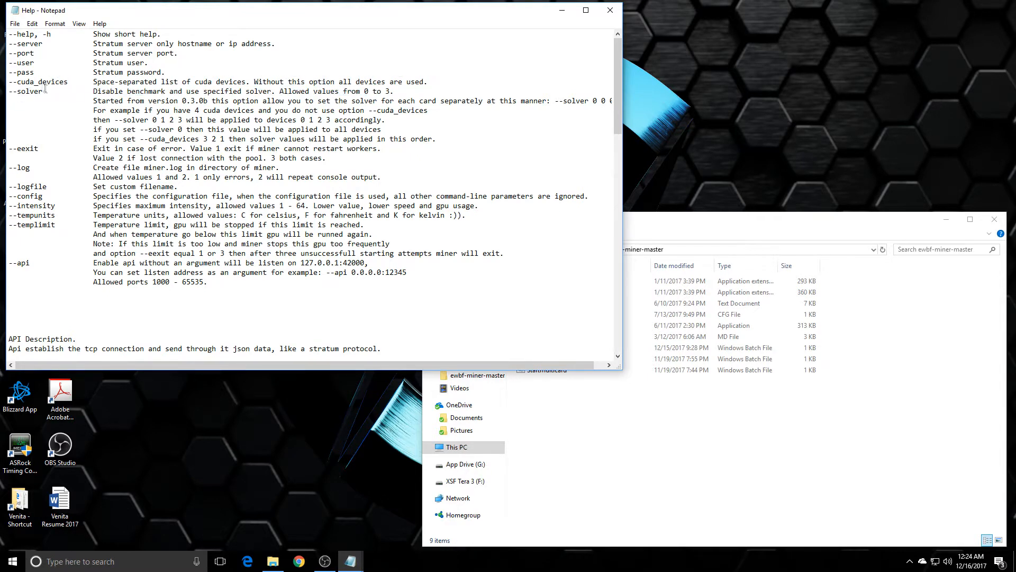
pyautogui.doubleClick(38, 82)
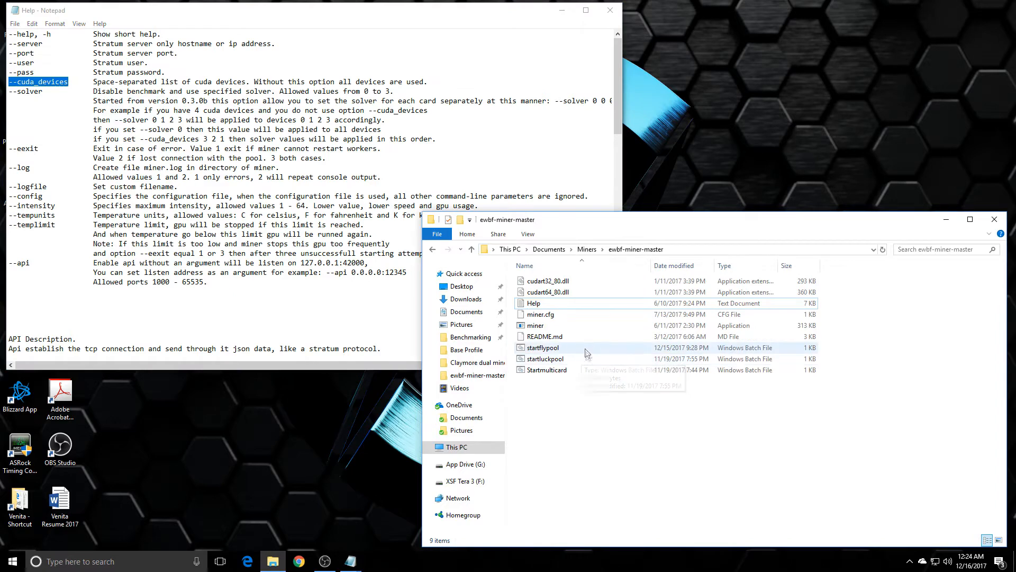
# Edit Startmulticard so the miner uses --cuda_devices 1 3 and save it.
pyautogui.rightClick(548, 370)
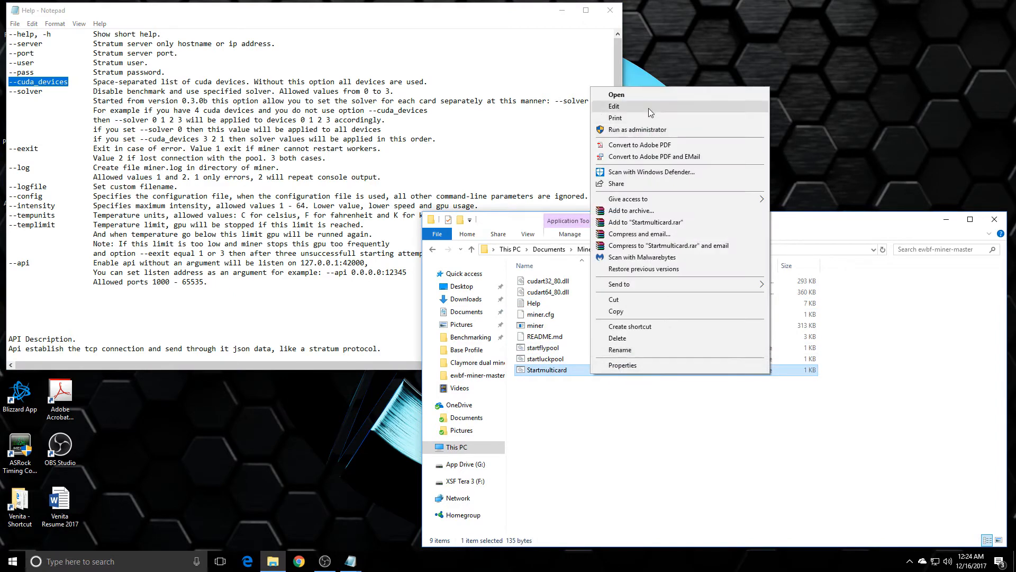
pyautogui.click(614, 106)
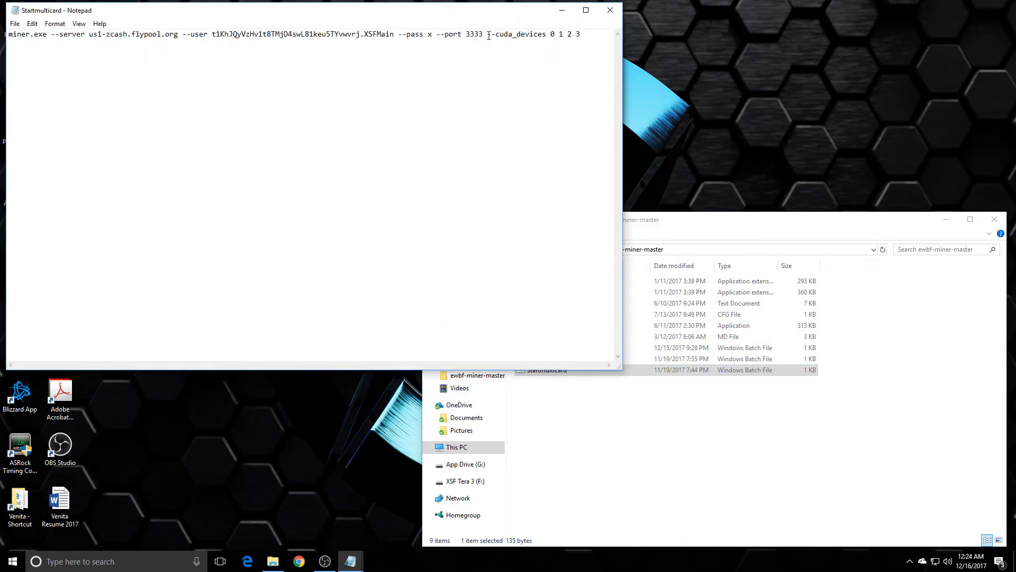
pyautogui.moveTo(487, 34); pyautogui.dragTo(582, 34)
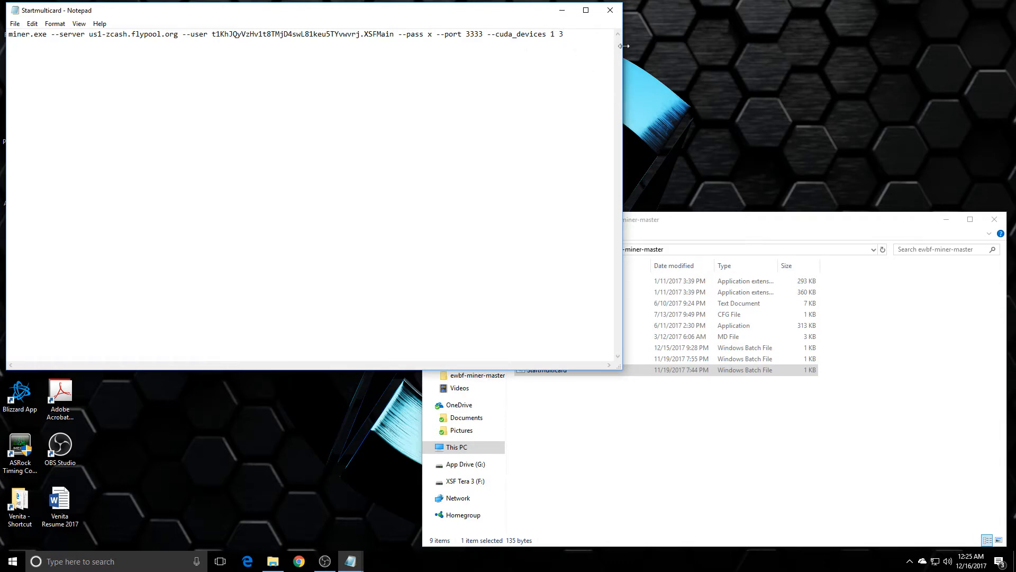
pyautogui.click(609, 9)
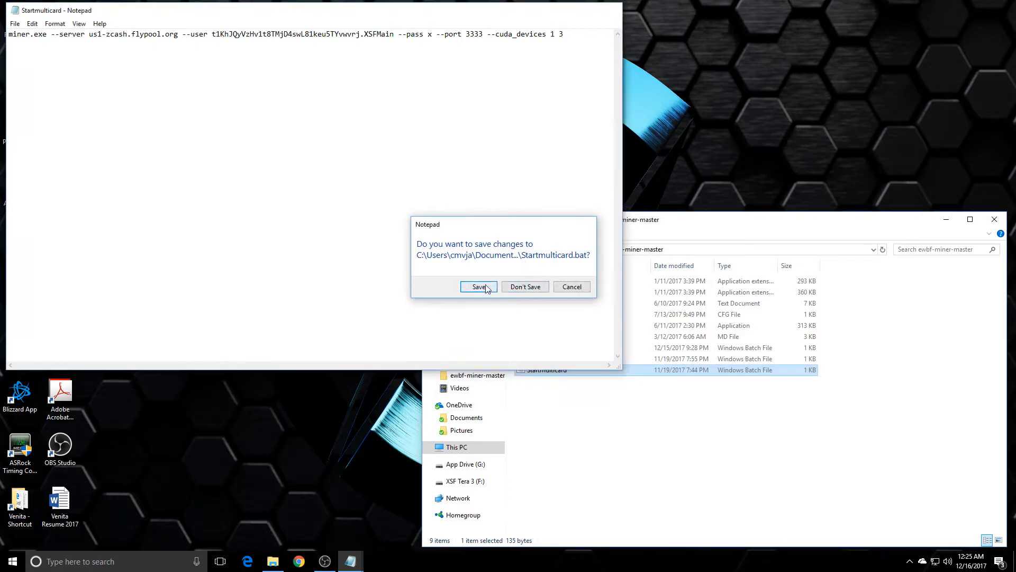
pyautogui.click(478, 287)
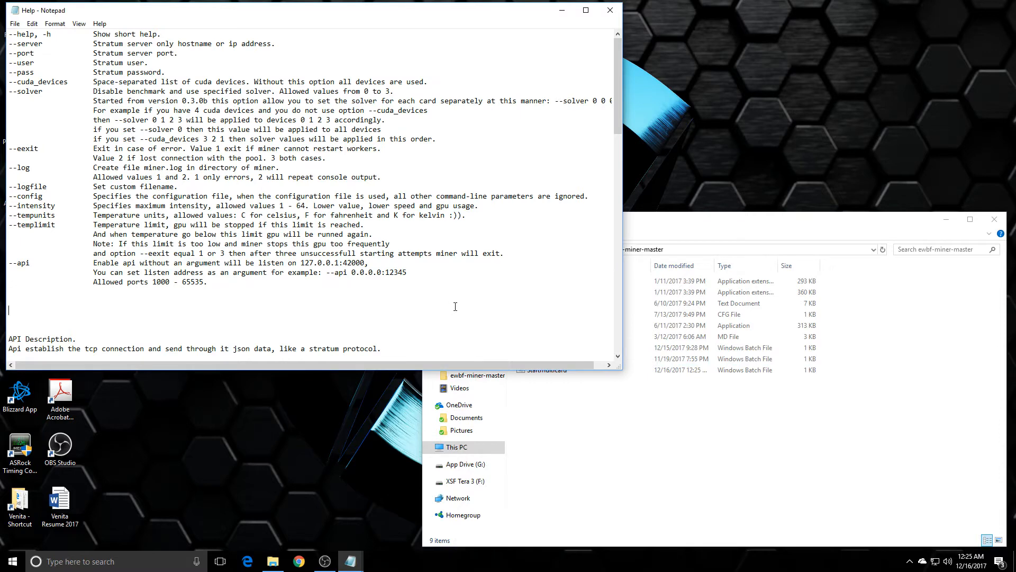
pyautogui.moveTo(573, 85)
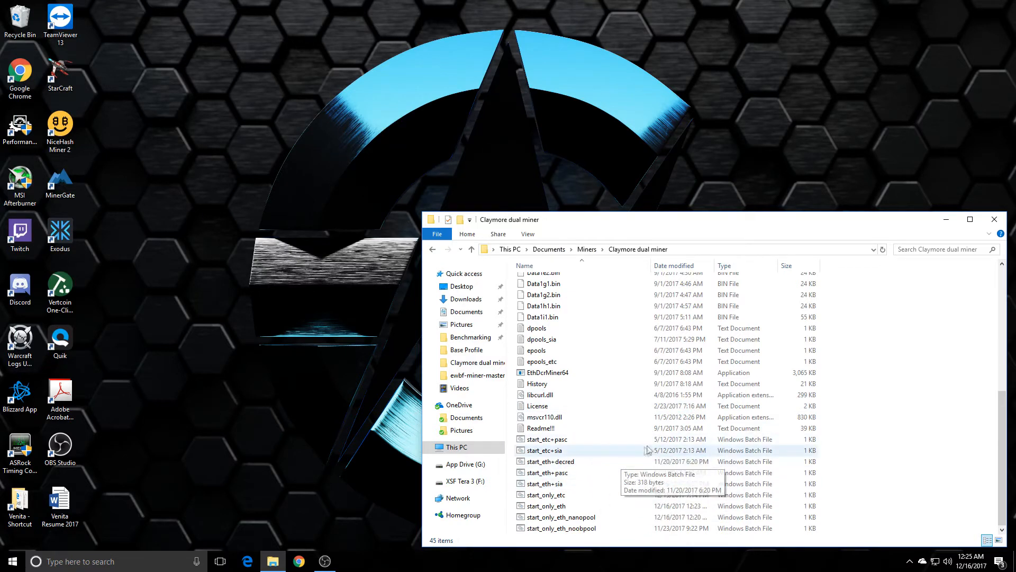
pyautogui.moveTo(654, 459)
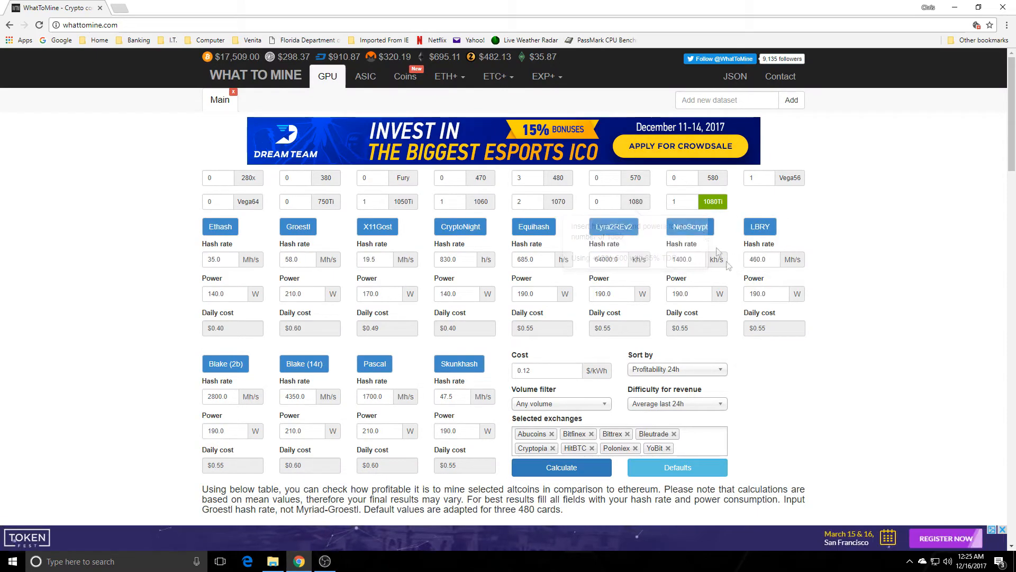
# Calculate WhatToMine GPU profitability and review the ranked coin results led by Monacoin.
pyautogui.scroll(-3)
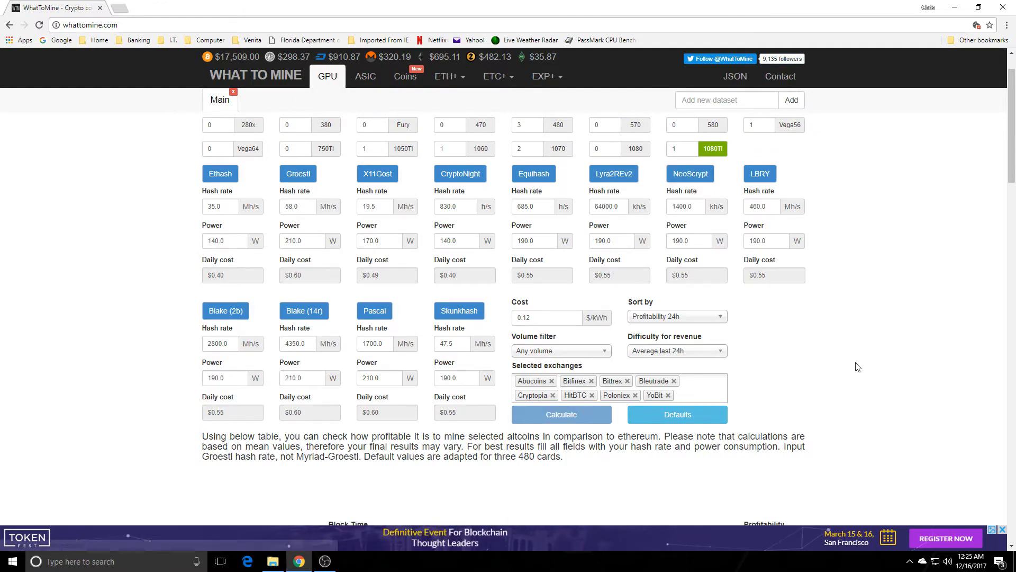
pyautogui.click(561, 414)
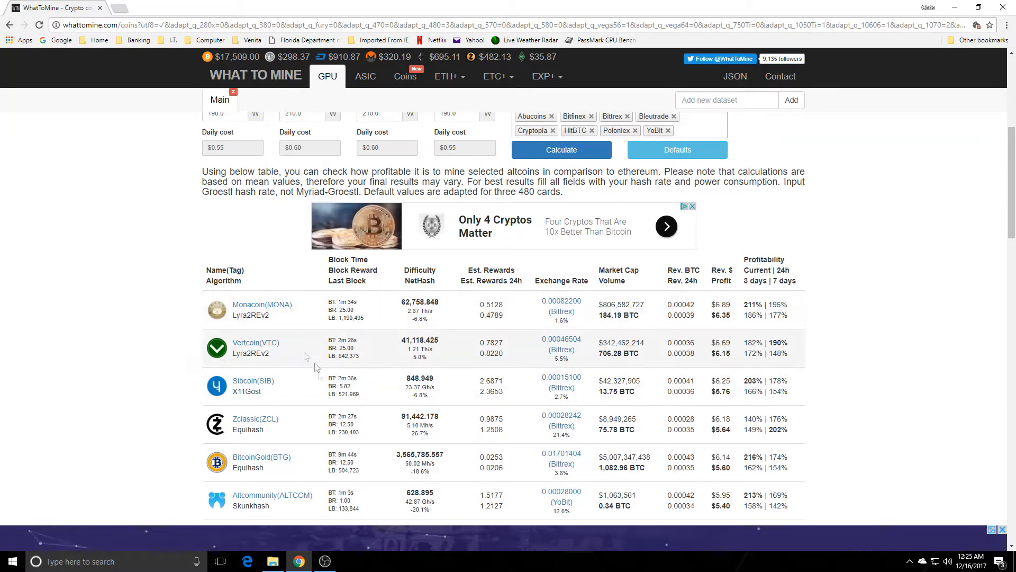
pyautogui.scroll(-3)
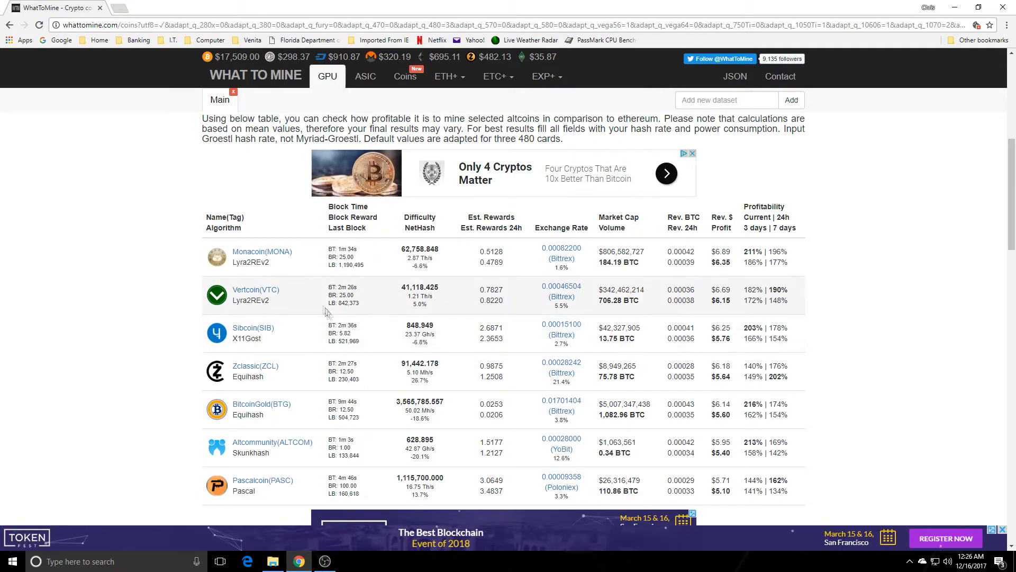
pyautogui.scroll(-3)
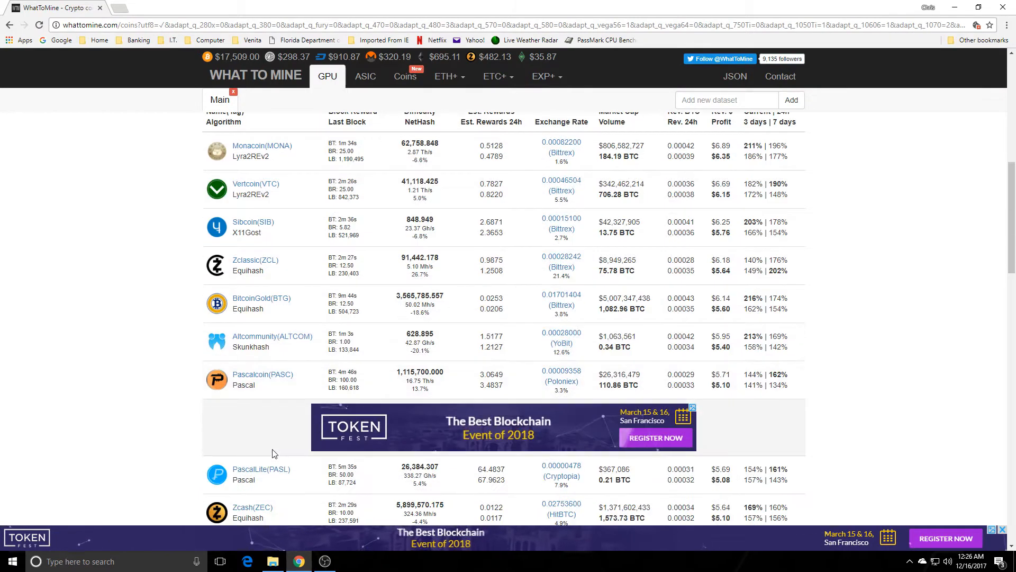
pyautogui.scroll(-3)
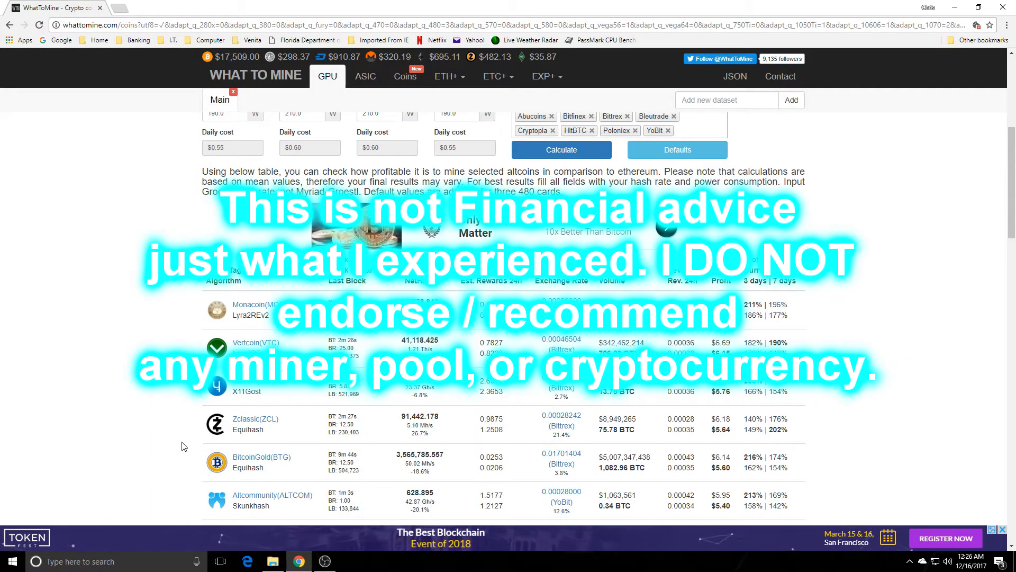
pyautogui.scroll(-3)
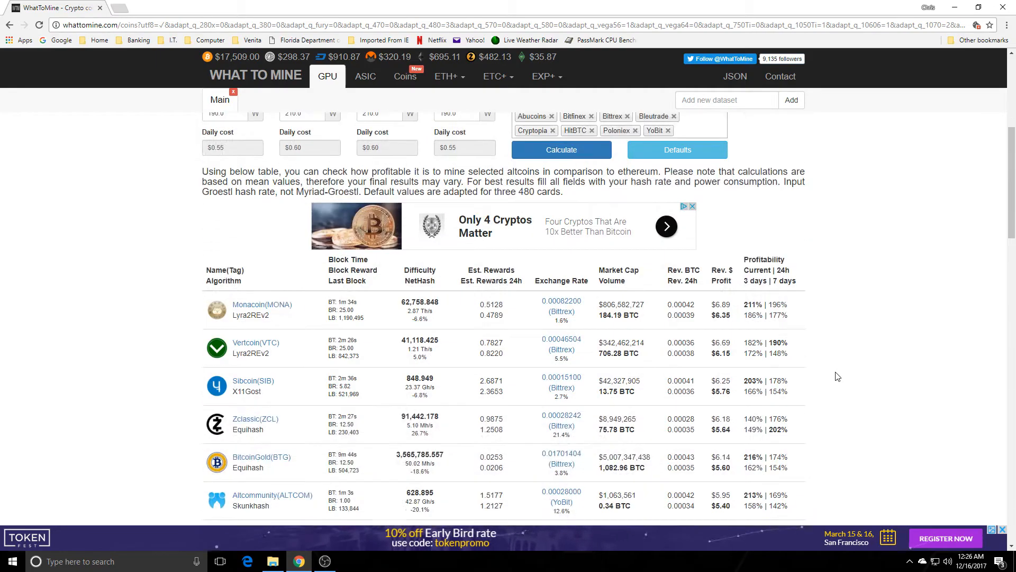
pyautogui.scroll(-3)
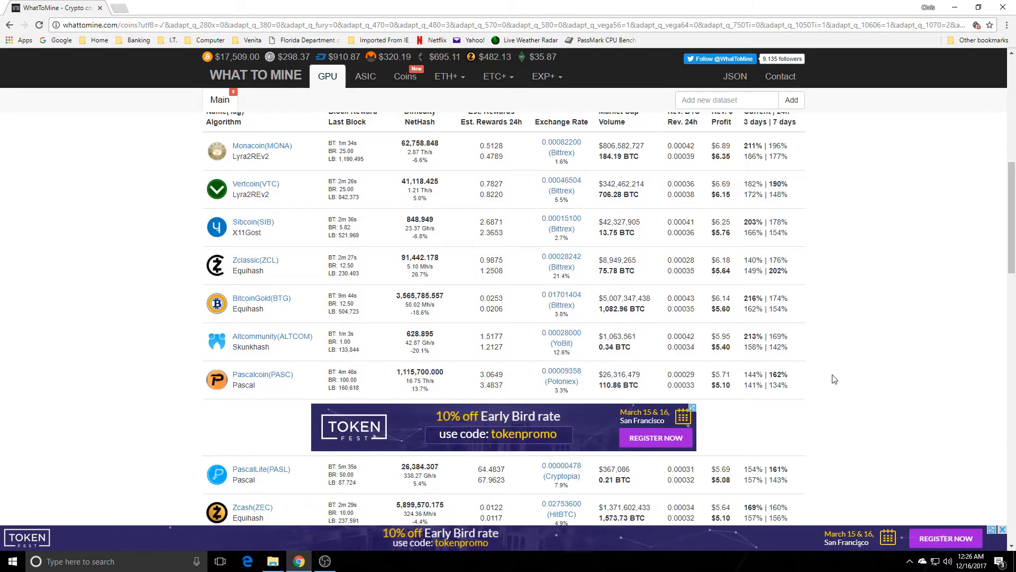
pyautogui.scroll(-3)
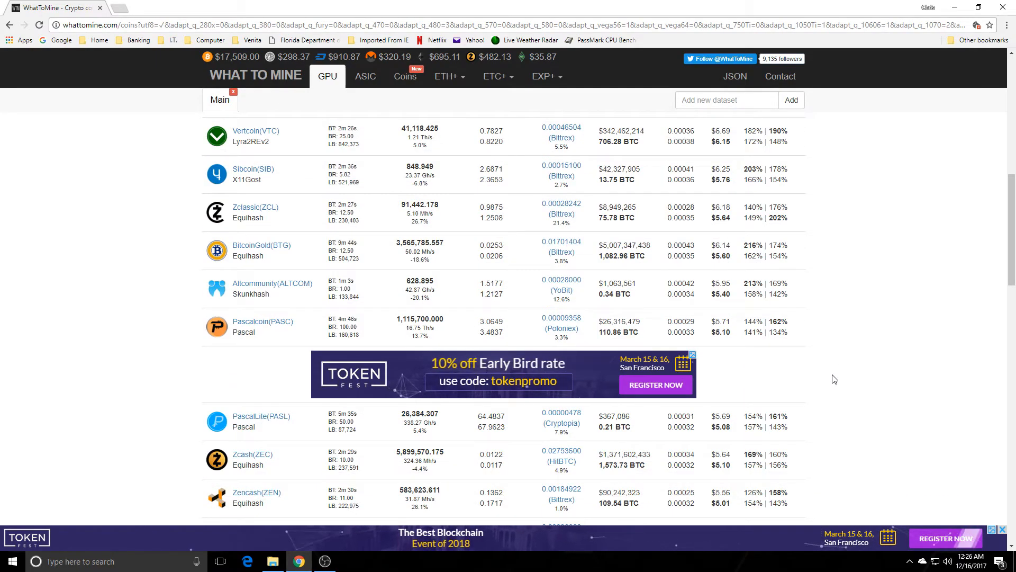
pyautogui.scroll(-3)
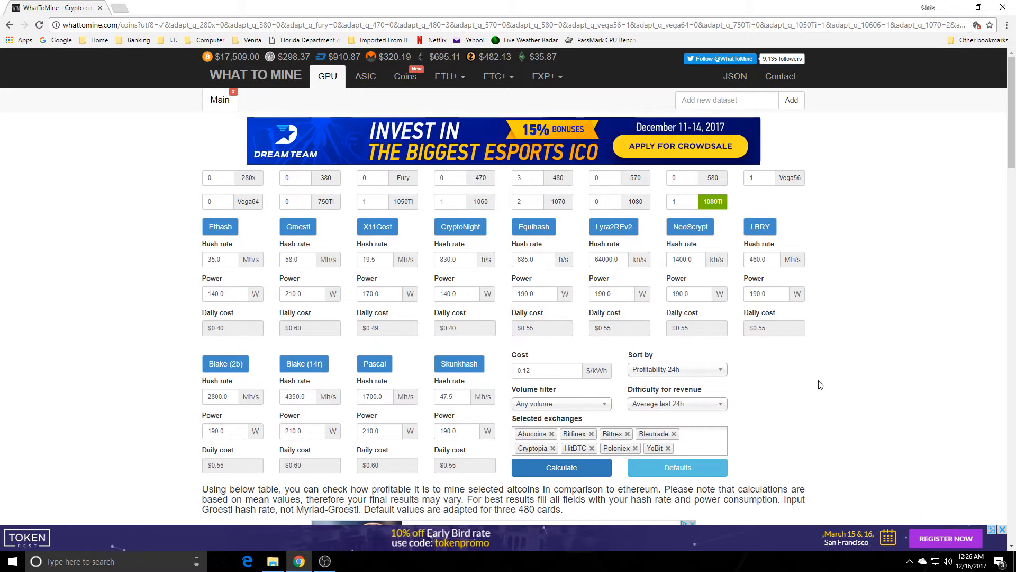
pyautogui.moveTo(696, 293)
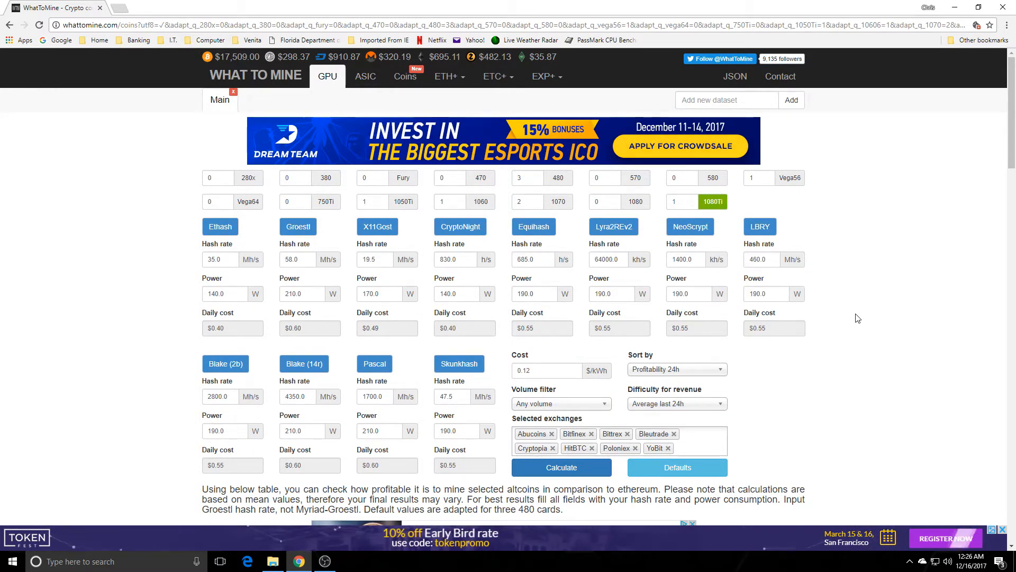
pyautogui.moveTo(941, 123)
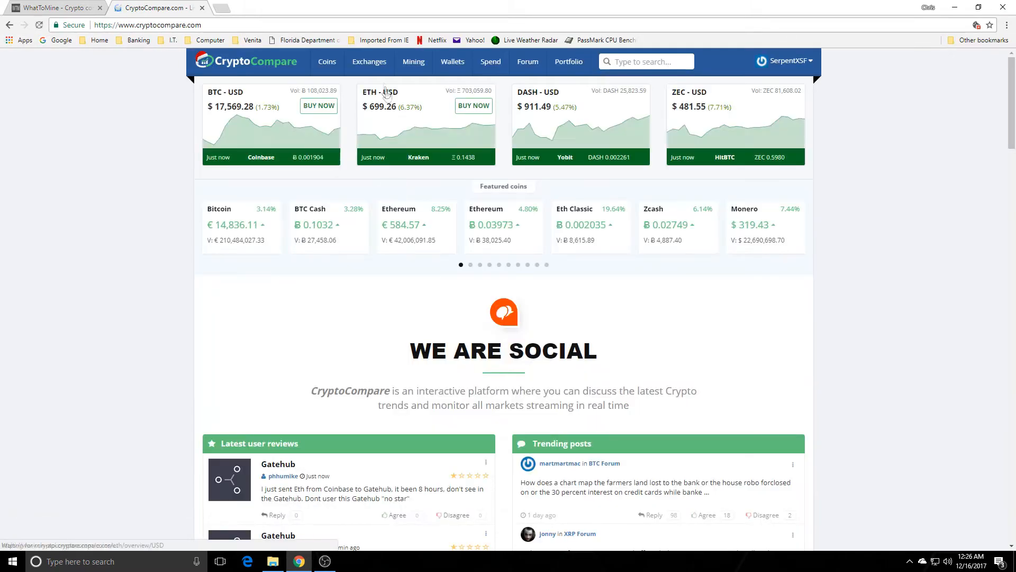
# Open CryptoCompare's Mining Pools comparison and review the XMR pool listings.
pyautogui.click(413, 61)
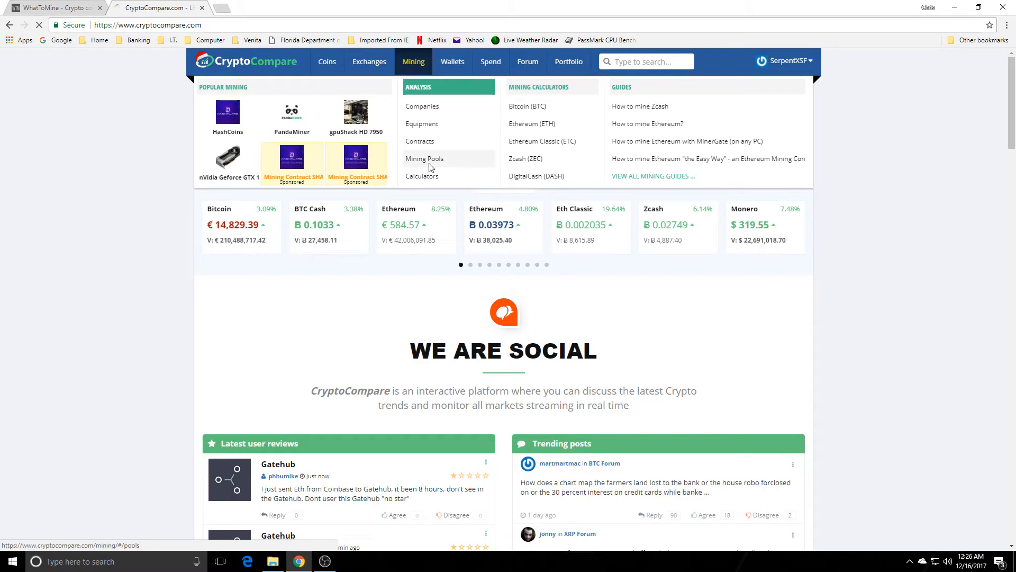
pyautogui.click(425, 158)
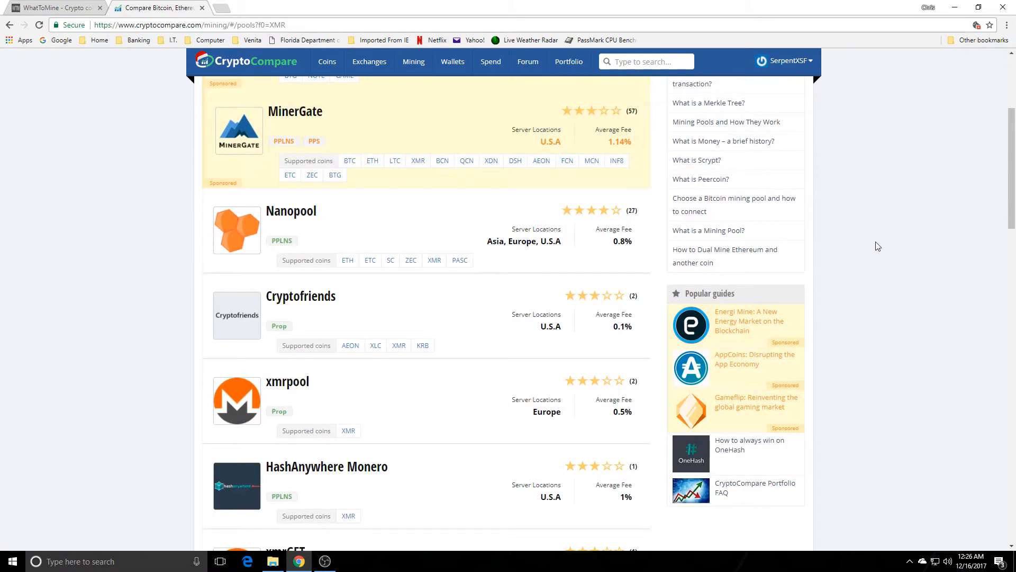
pyautogui.scroll(-3)
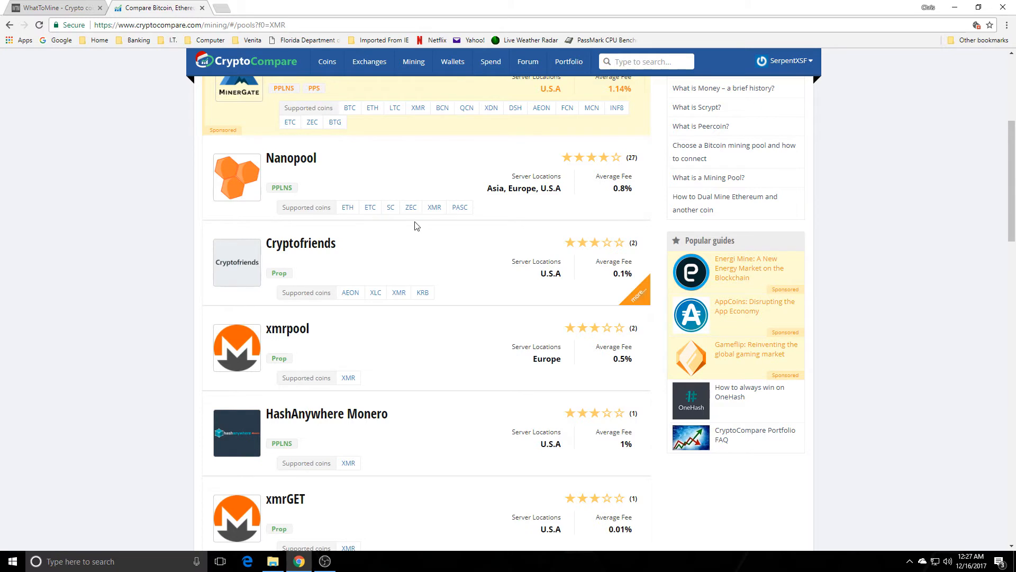
pyautogui.moveTo(446, 235)
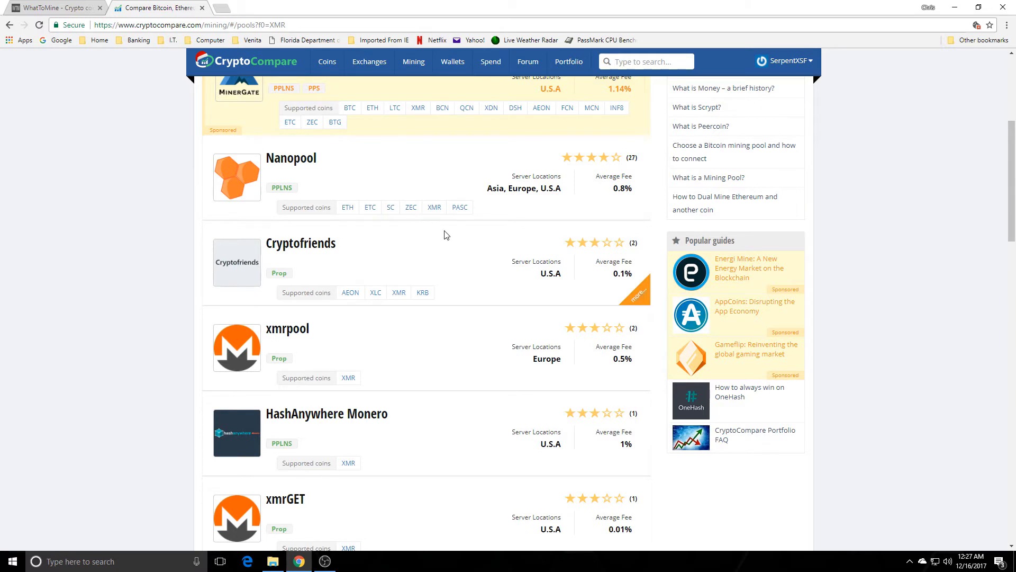
pyautogui.moveTo(447, 236)
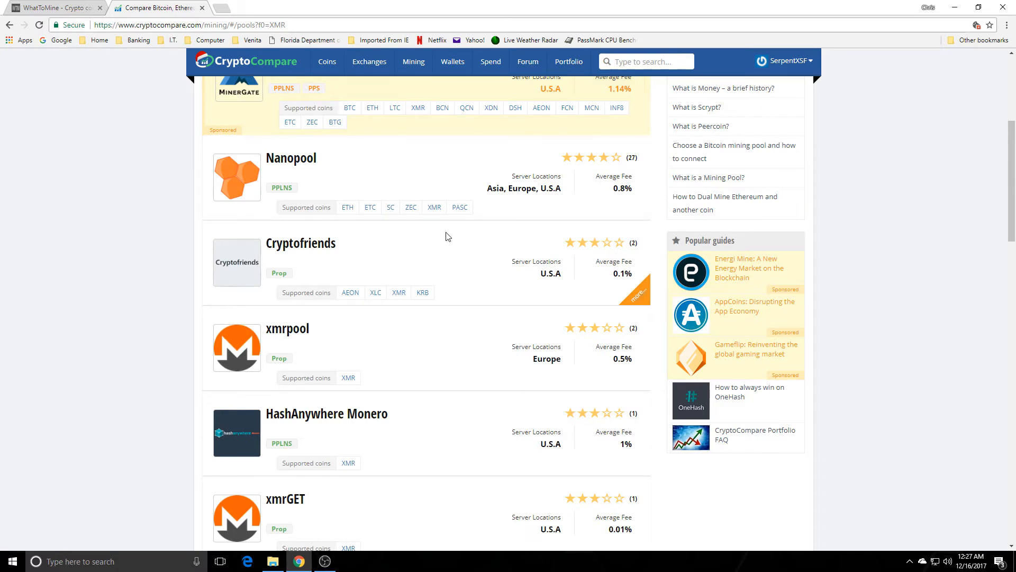
pyautogui.moveTo(594, 327)
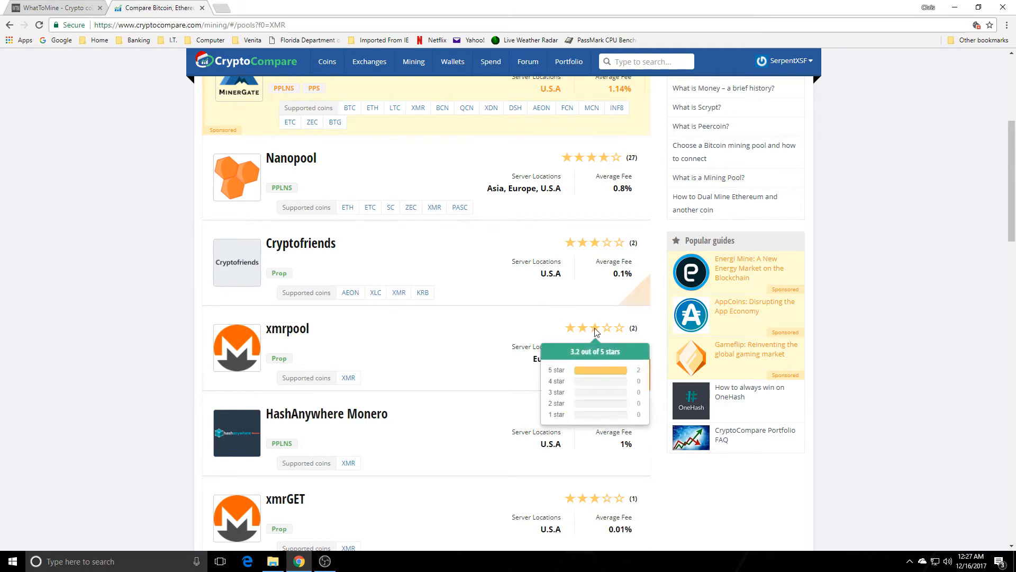
pyautogui.moveTo(456, 328)
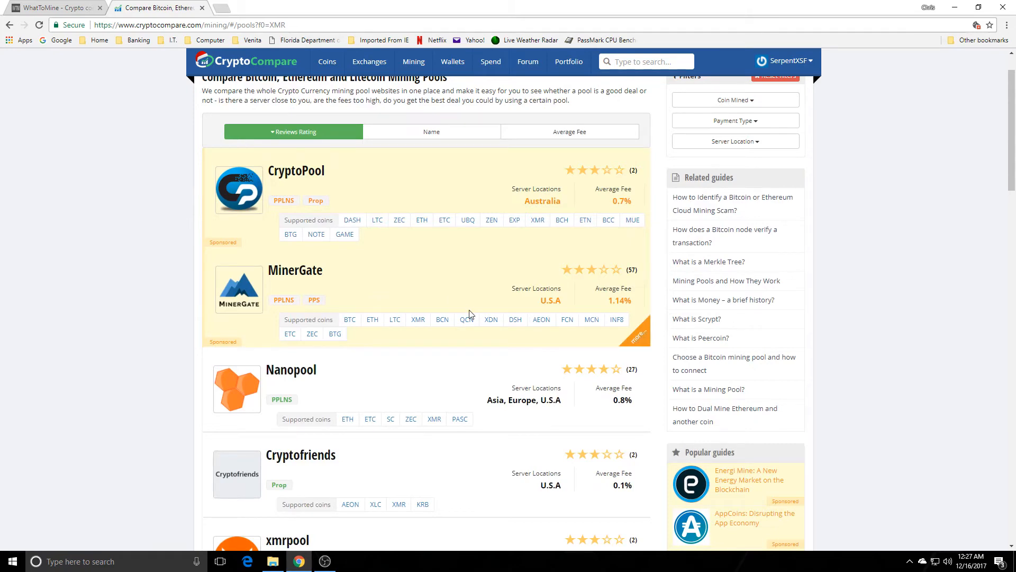
pyautogui.moveTo(862, 61)
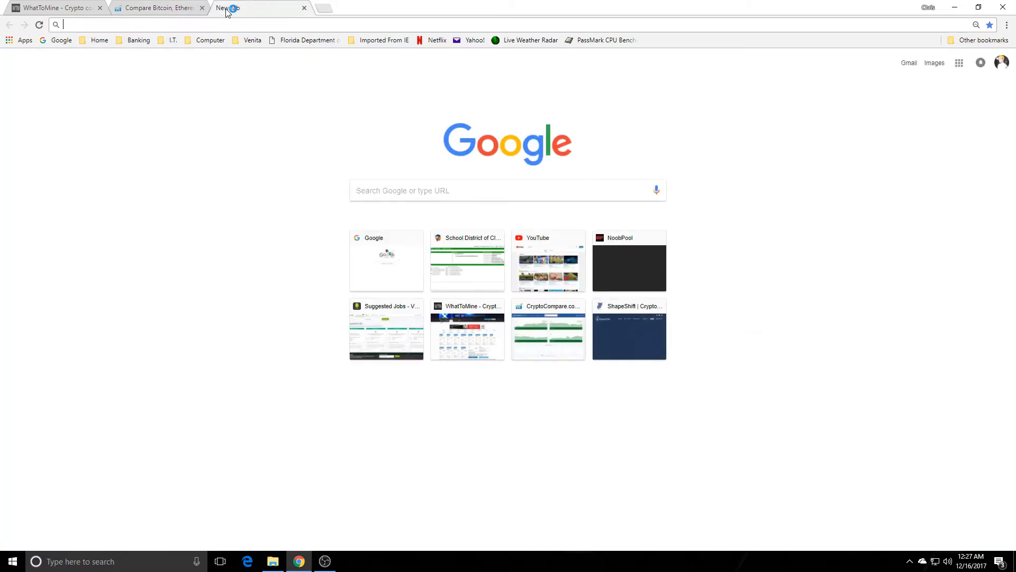
# Search 'claymore miner', review the GitHub releases page, then open the Bitcointalk thread.
pyautogui.write('claym')
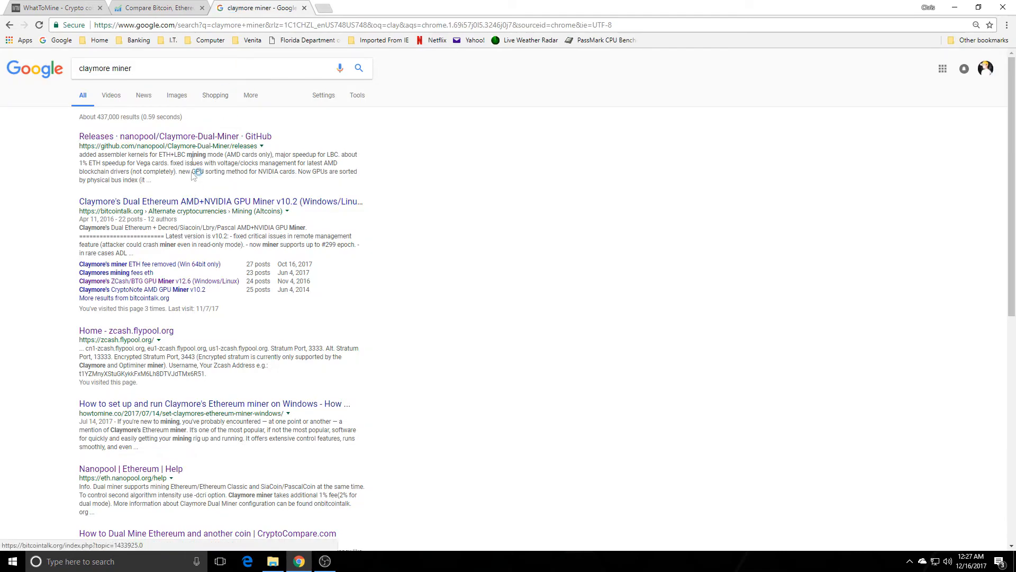
pyautogui.click(166, 135)
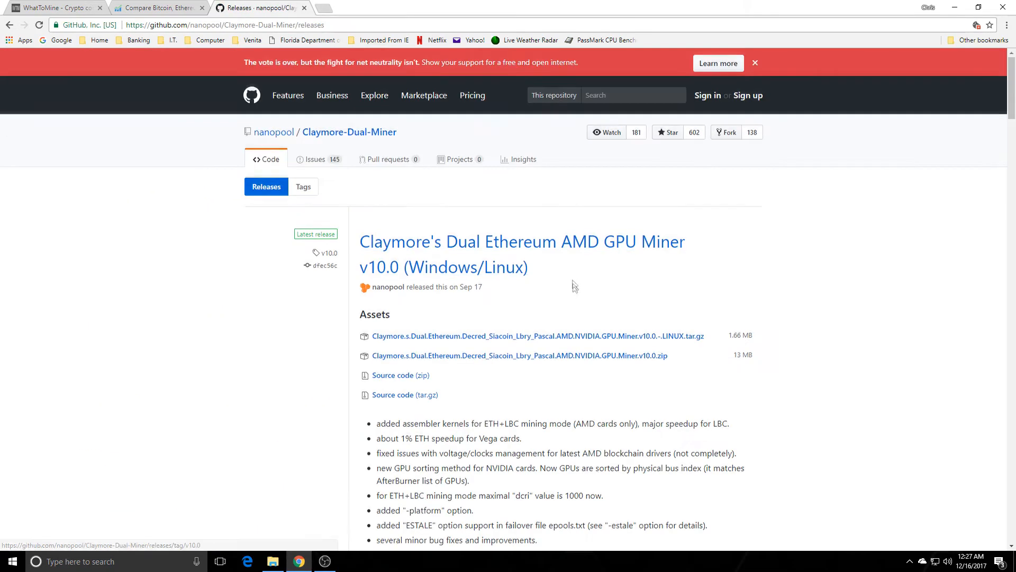
pyautogui.scroll(-3)
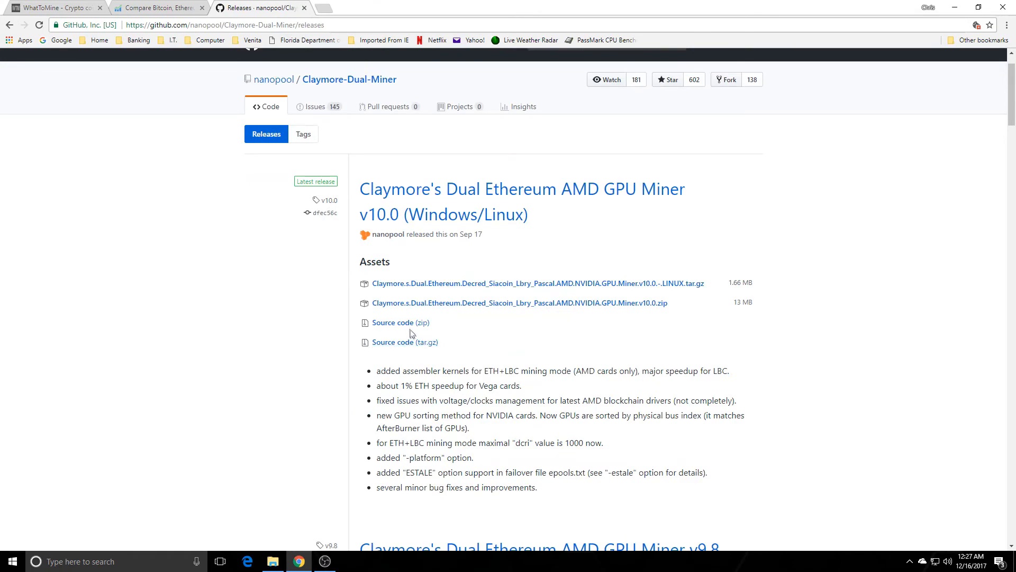
pyautogui.scroll(-3)
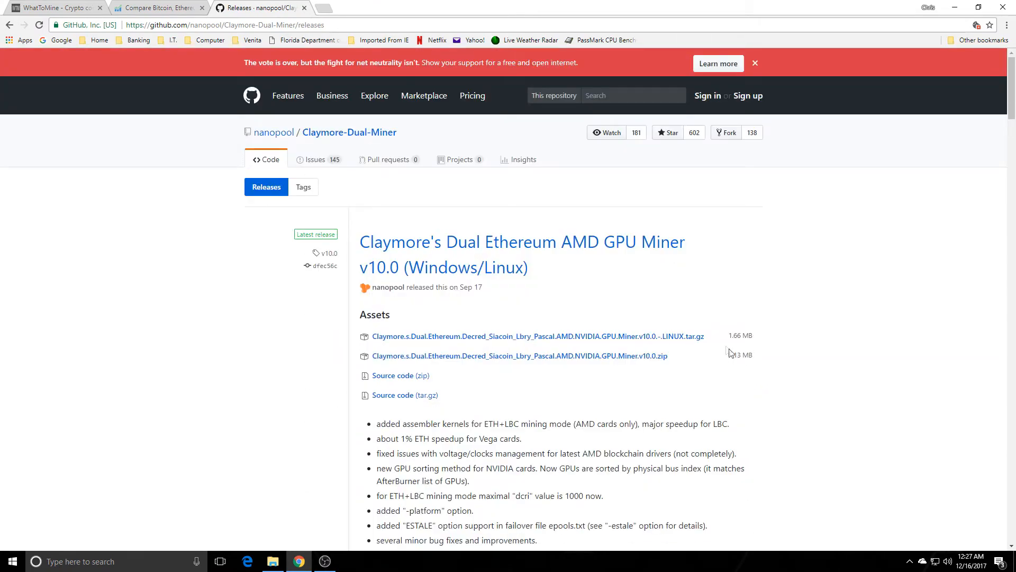
pyautogui.scroll(-3)
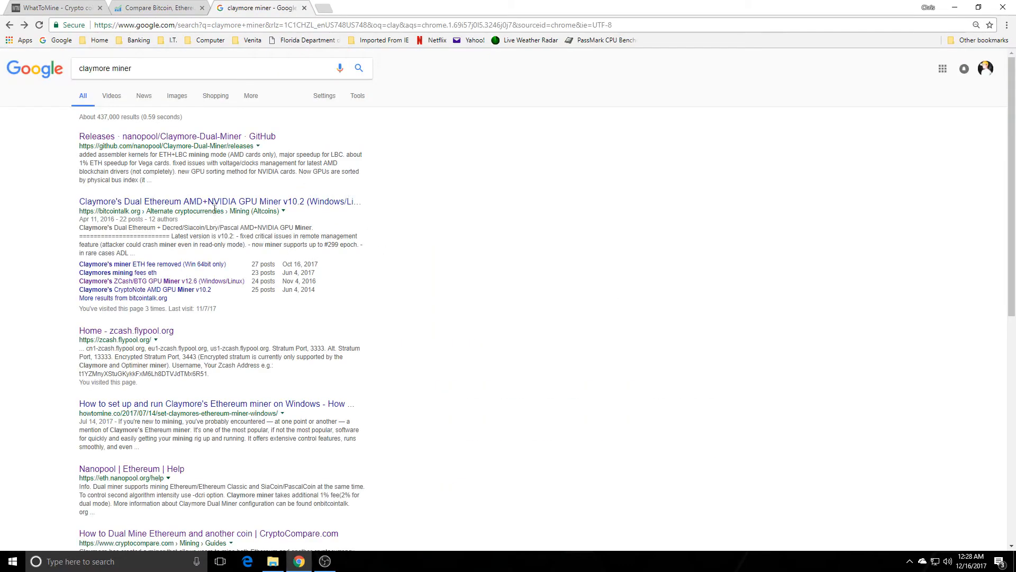
pyautogui.click(221, 201)
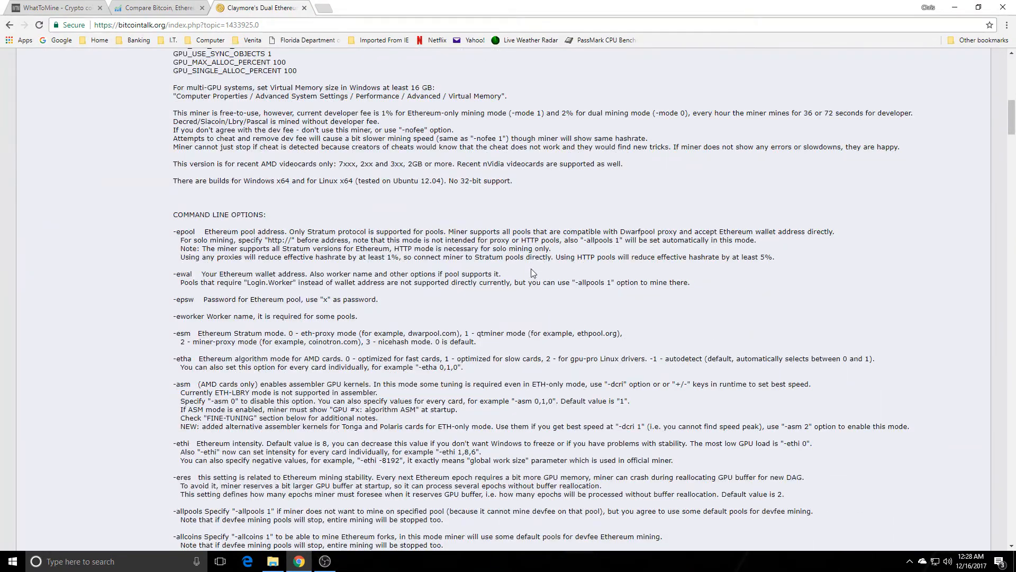
# Scroll the Claymore Dual Ethereum thread to COMMAND LINE OPTIONS and highlight the -di GPU indexes option.
pyautogui.scroll(-3)
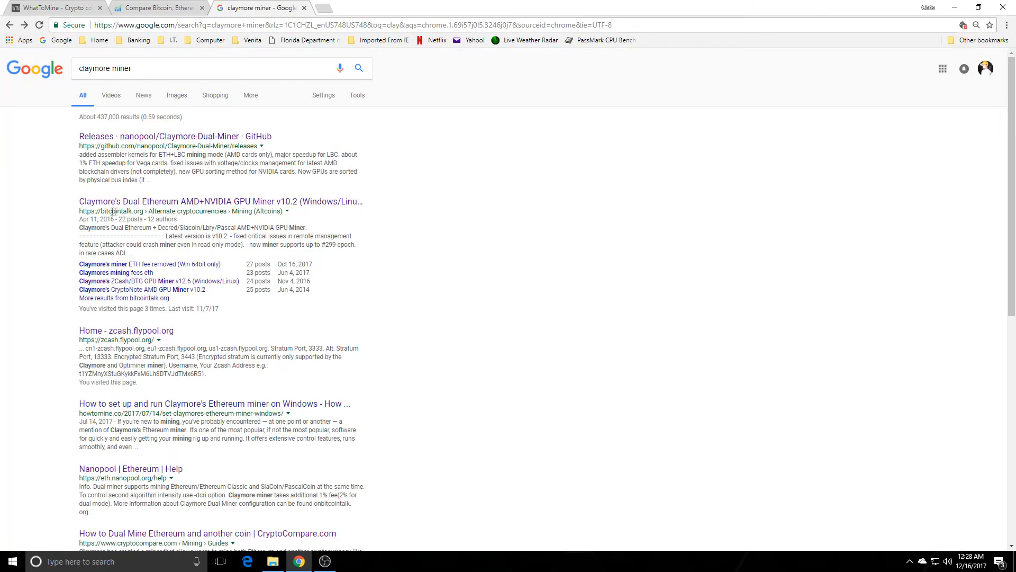
pyautogui.moveTo(399, 230)
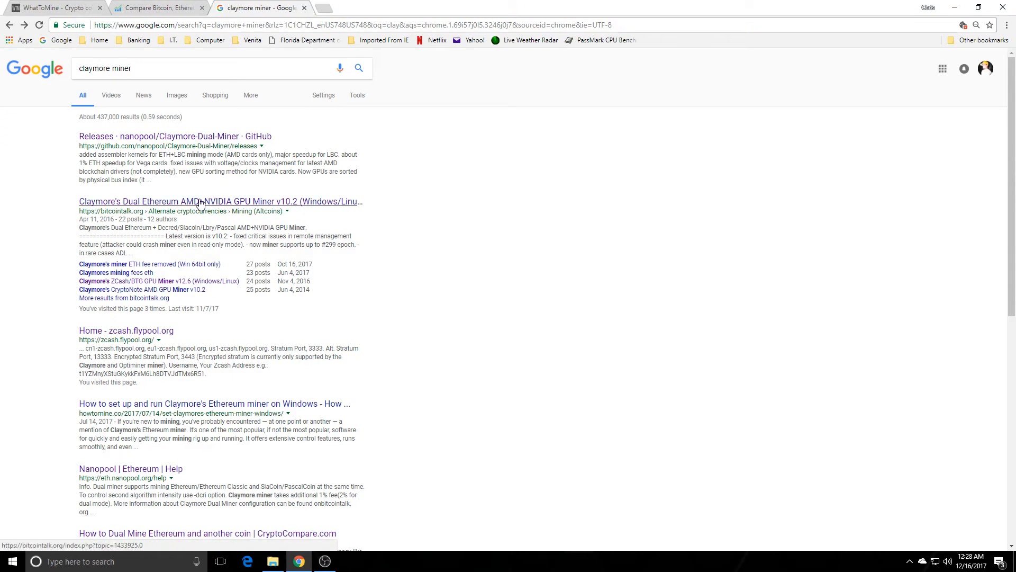
pyautogui.click(214, 201)
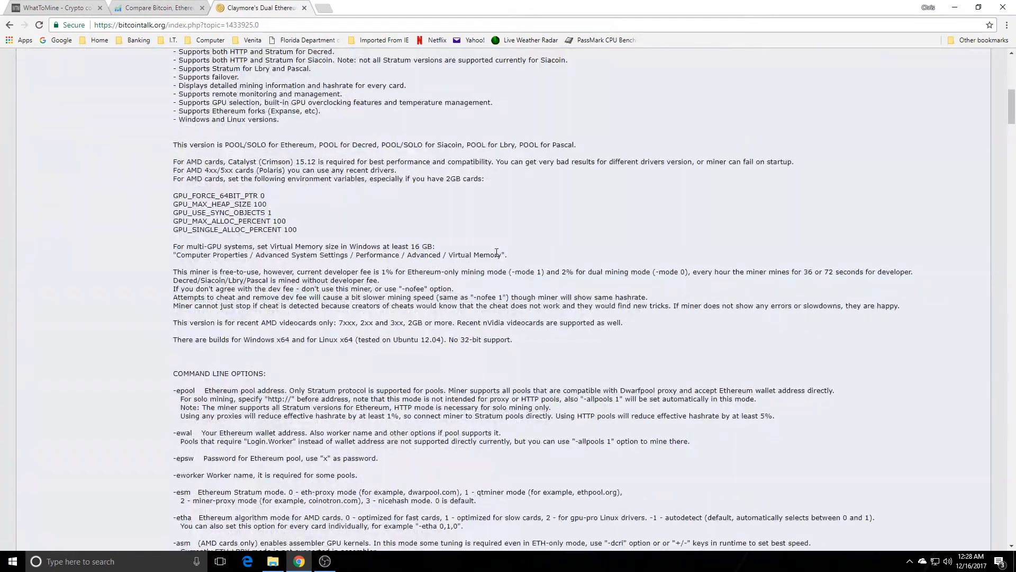
pyautogui.scroll(-3)
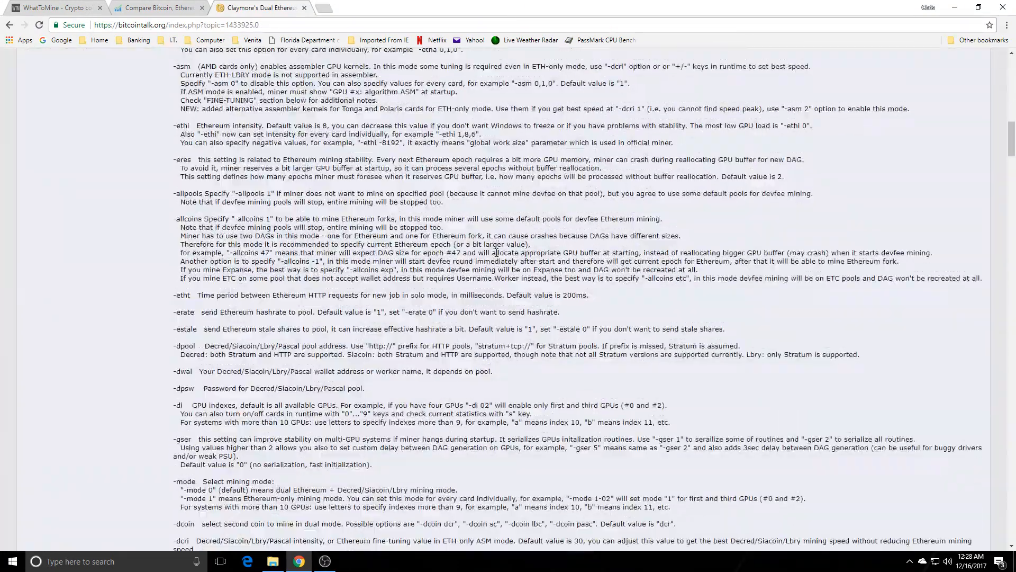
pyautogui.scroll(-3)
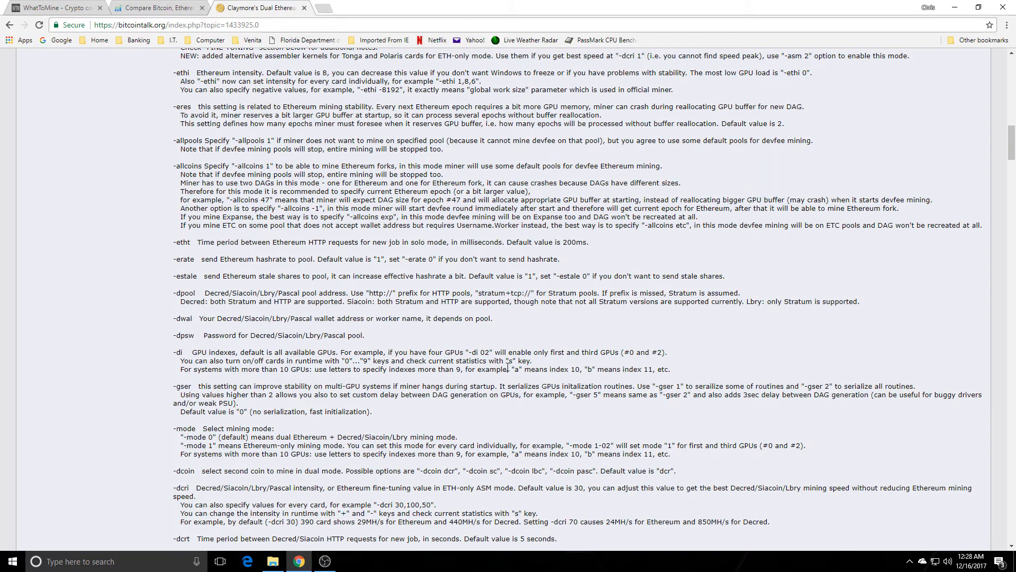
pyautogui.moveTo(508, 367)
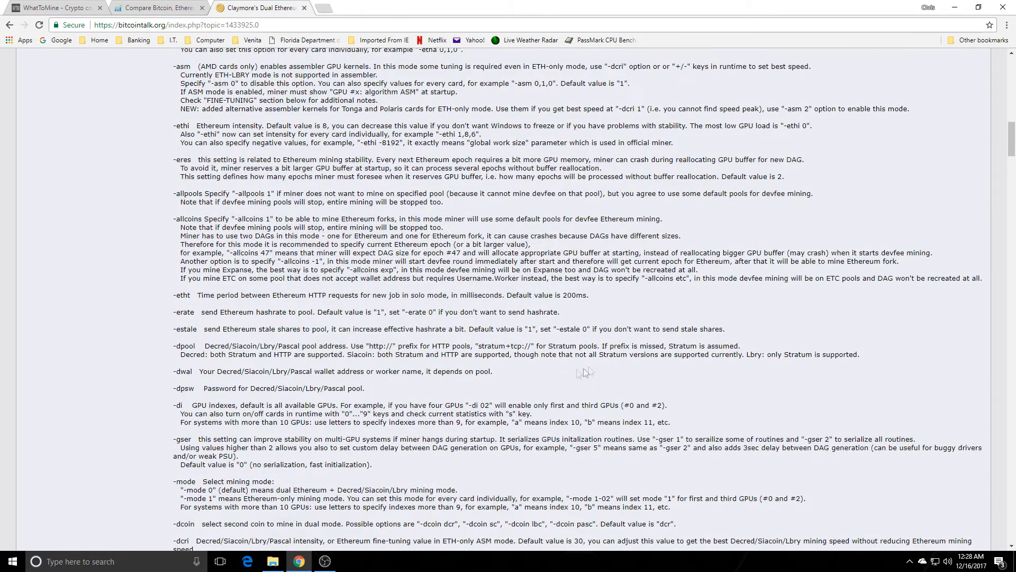
pyautogui.doubleClick(180, 405)
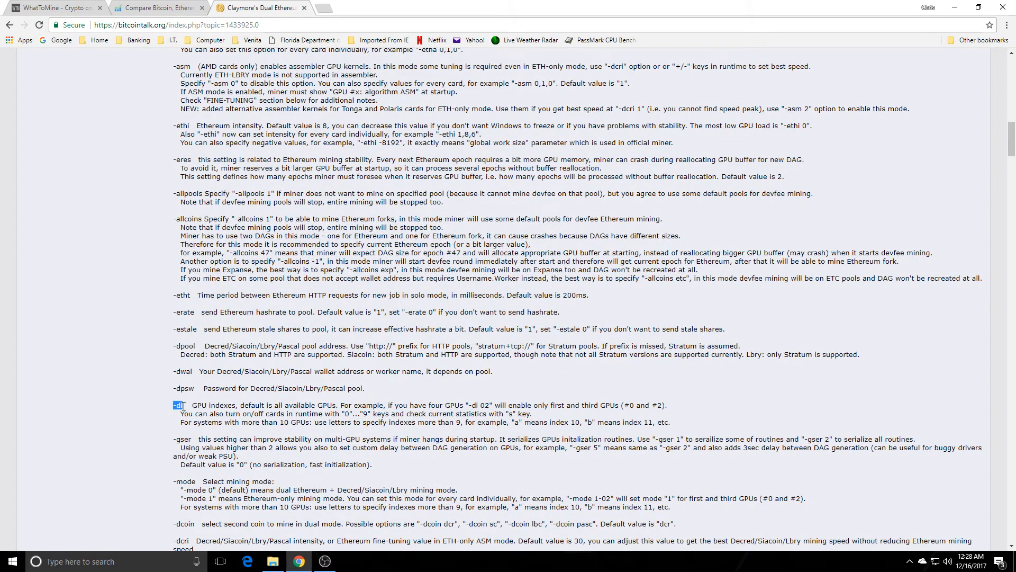
pyautogui.moveTo(241, 407)
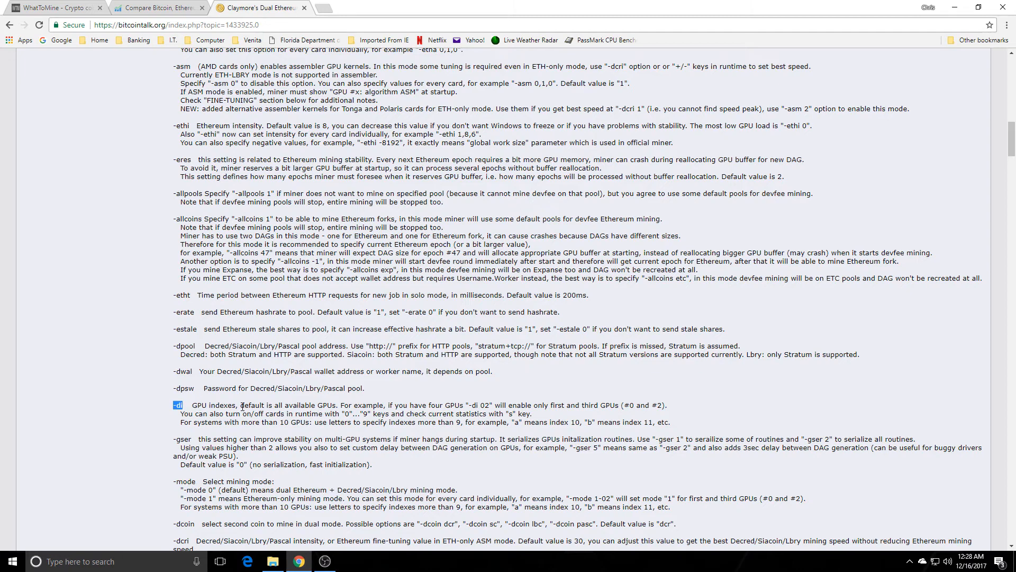
pyautogui.click(158, 7)
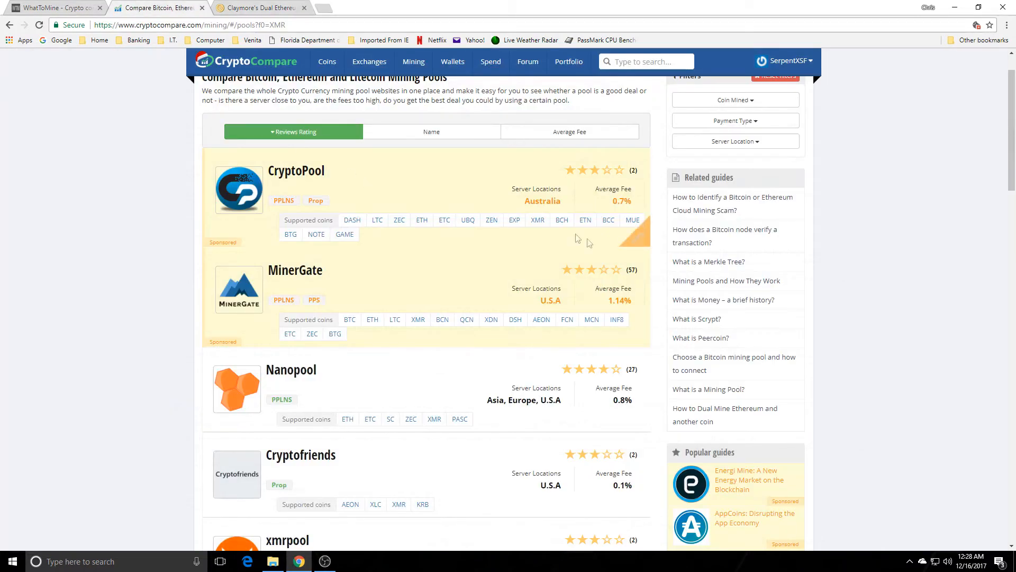
# Show CryptoCompare's BTC coin toplist with prices and market caps.
pyautogui.click(328, 61)
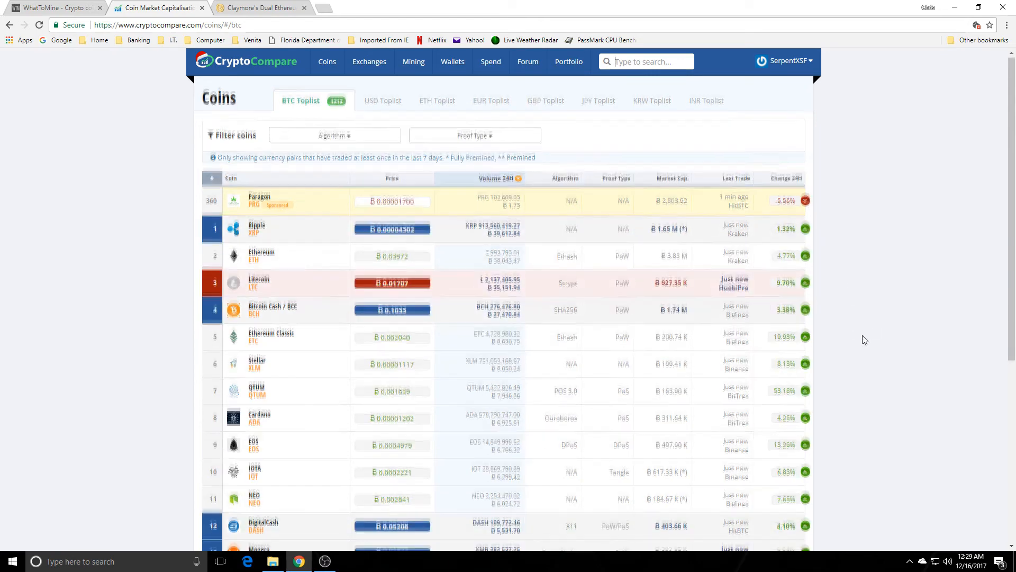
pyautogui.scroll(-3)
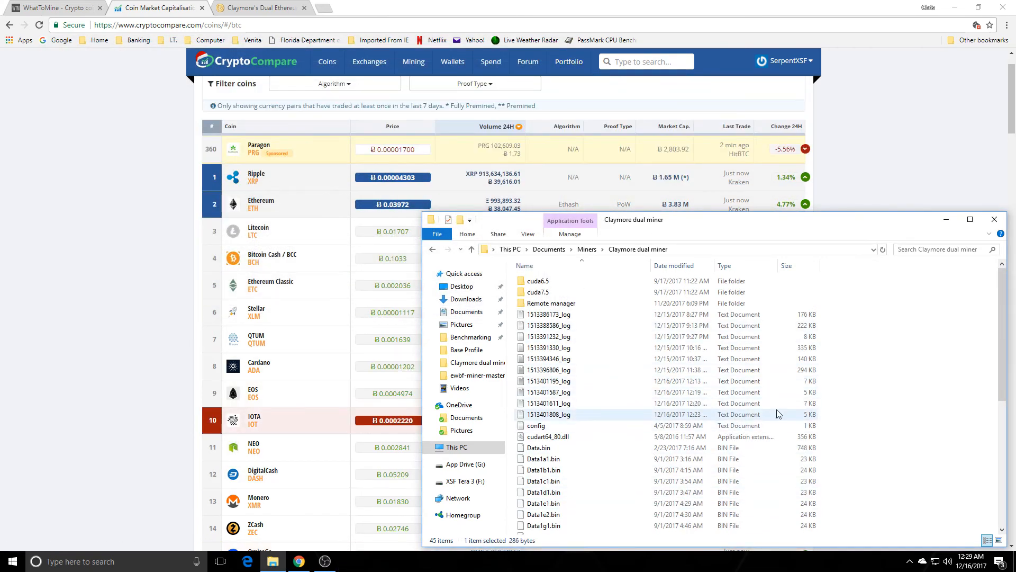
# Scroll the Claymore dual miner folder down to its Readme, DLLs and start_ batch files.
pyautogui.scroll(-3)
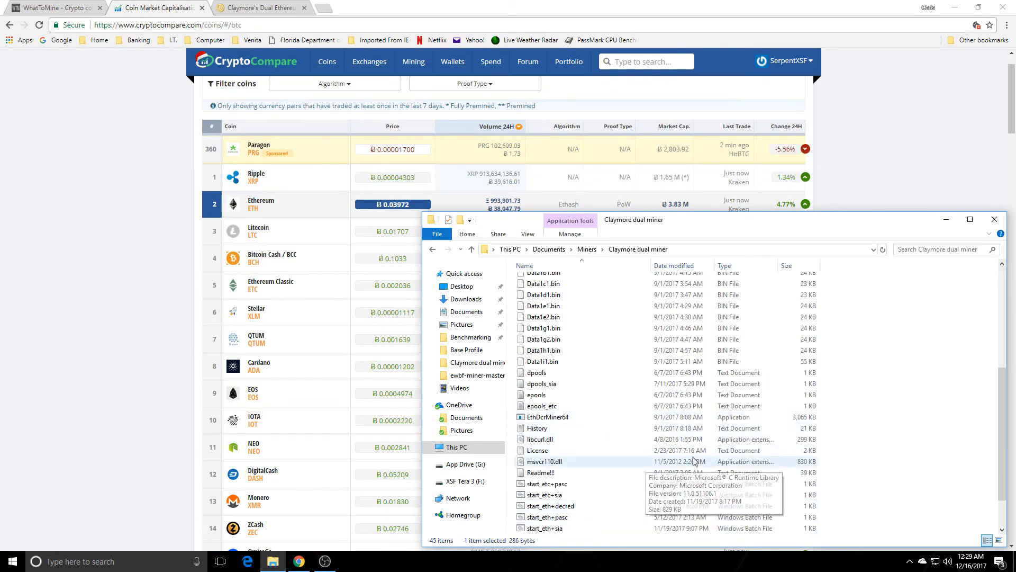